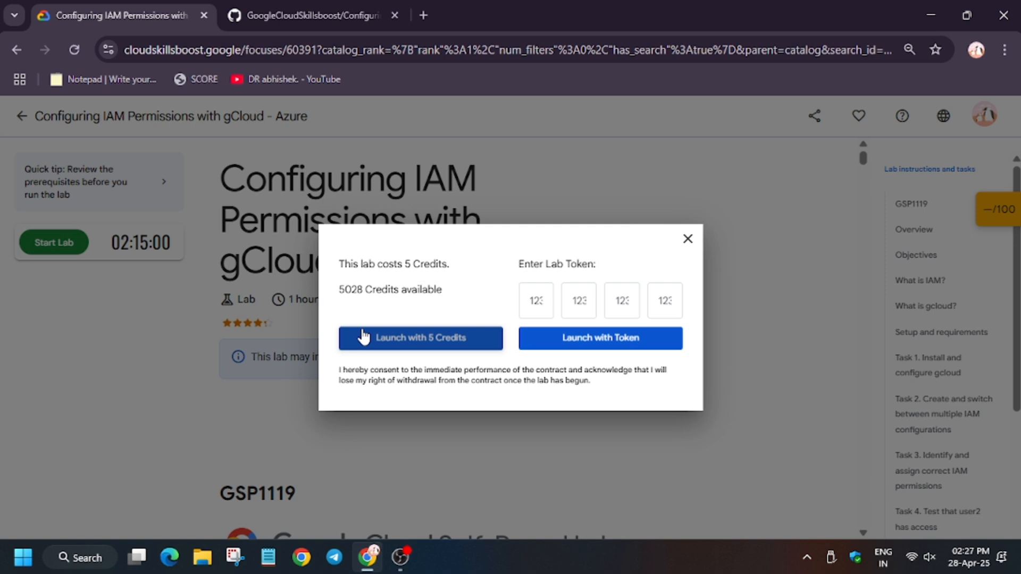
Launch the Configuring IAM Permissions with gCloud lab with 5 credits and pass the reCAPTCHA check.
{"action": "left_click", "coordinate": [420, 339]}
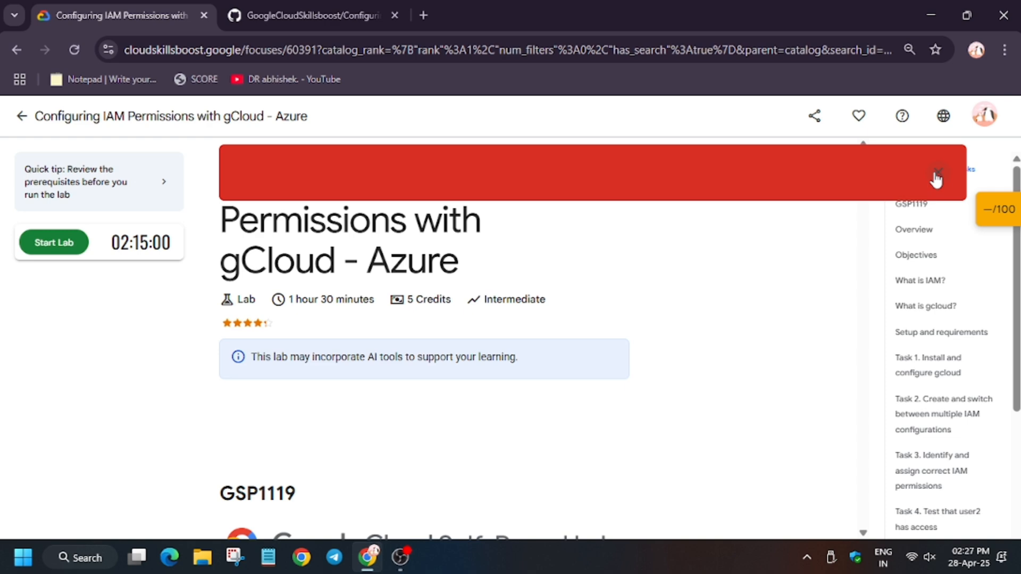
{"action": "left_click", "coordinate": [939, 177]}
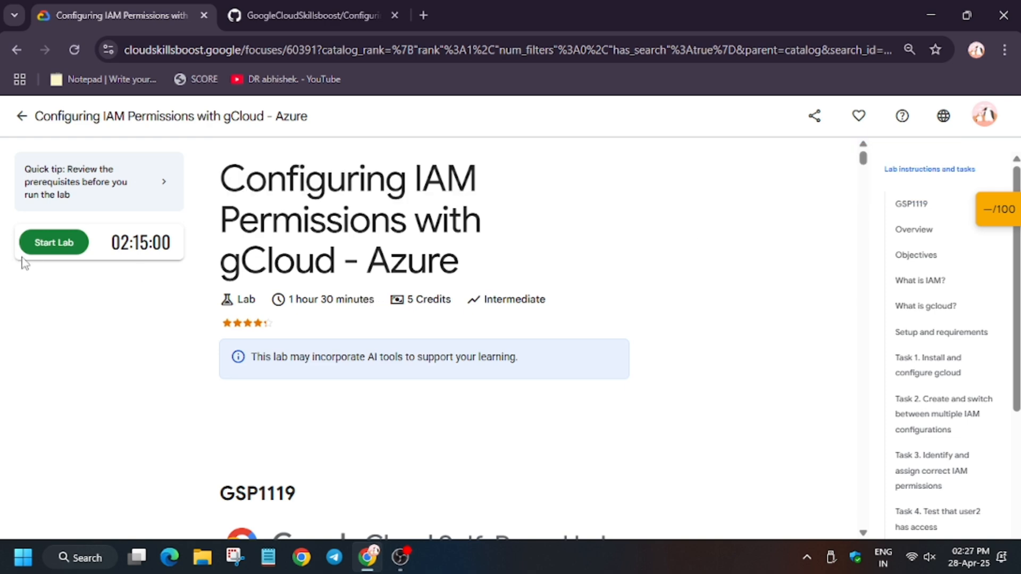
{"action": "left_click", "coordinate": [53, 243]}
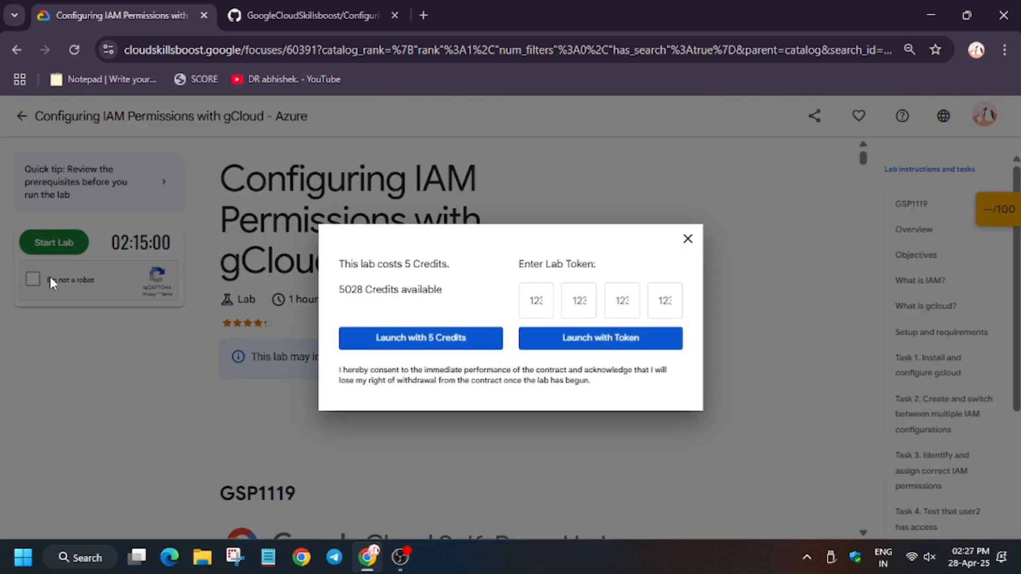
{"action": "left_click", "coordinate": [687, 238]}
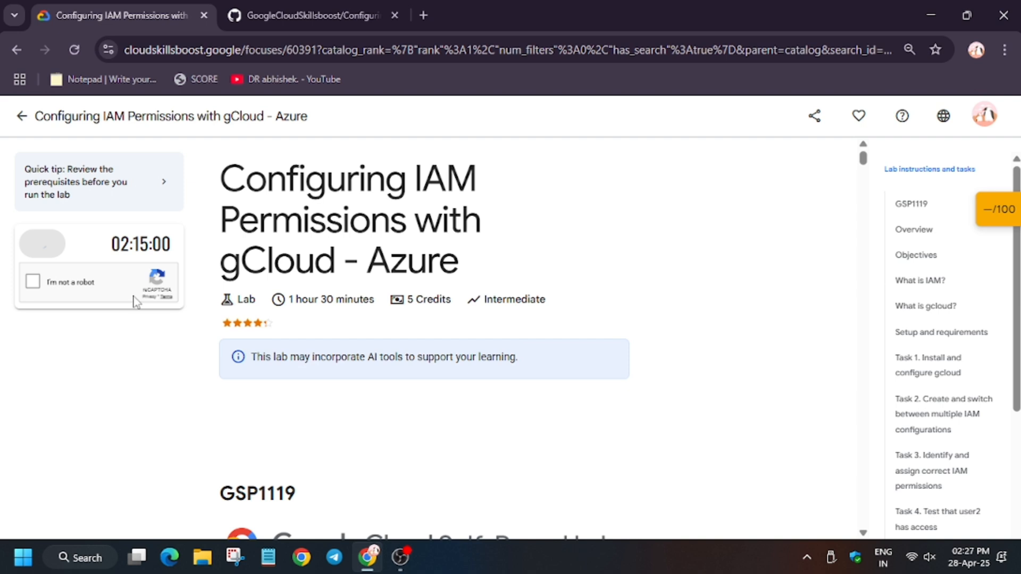
{"action": "left_click", "coordinate": [33, 281]}
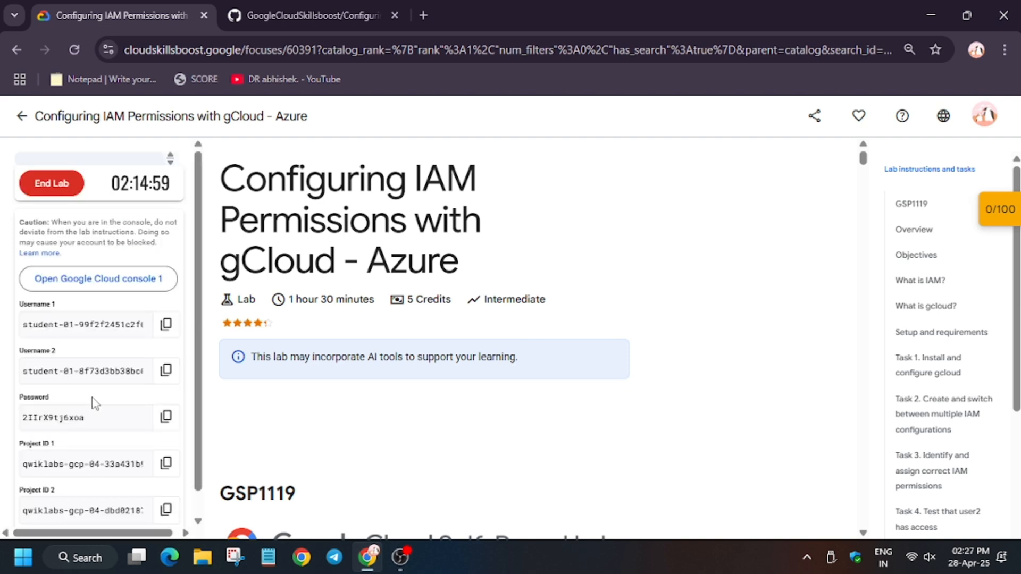
Sign in to console 1 incognito with the student password and accept the new-account notice.
{"action": "right_click", "coordinate": [98, 279]}
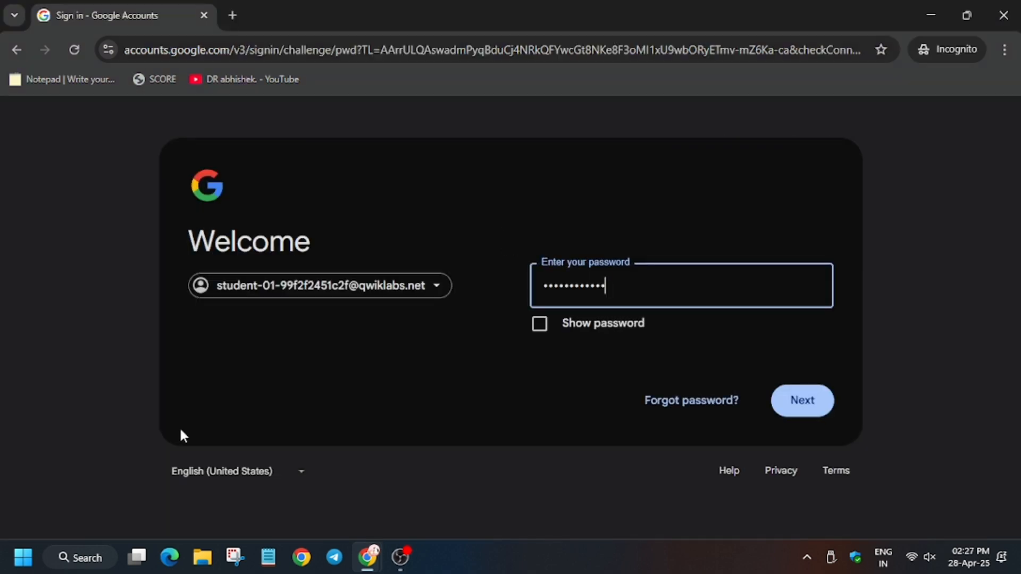
{"action": "left_click", "coordinate": [802, 400]}
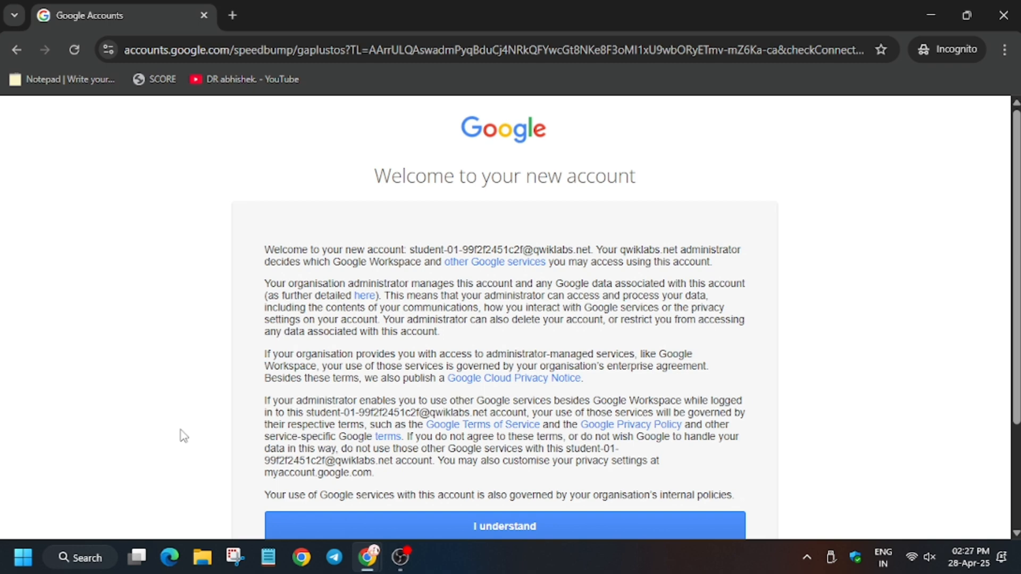
{"action": "mouse_move", "coordinate": [319, 518]}
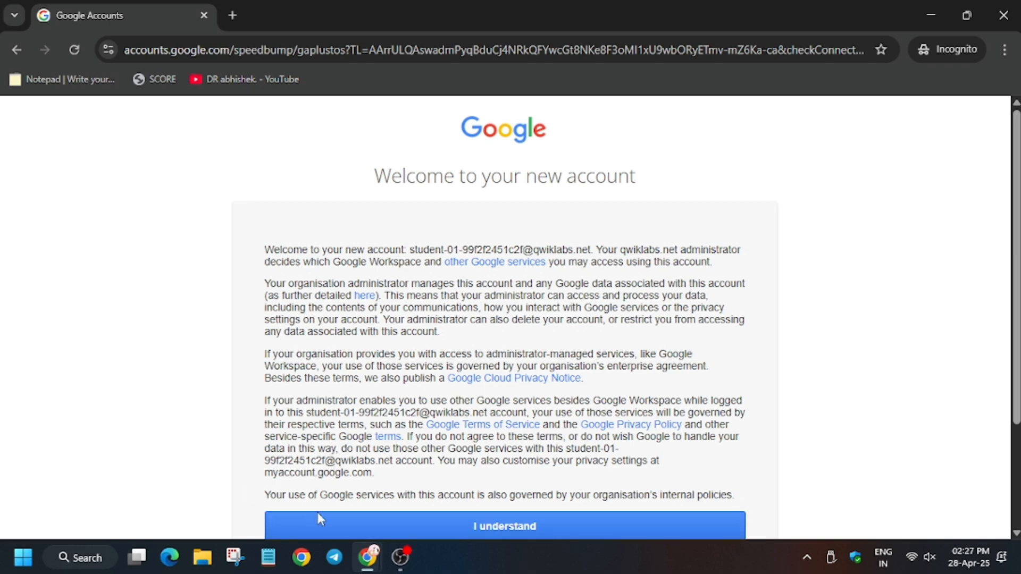
{"action": "left_click", "coordinate": [503, 526]}
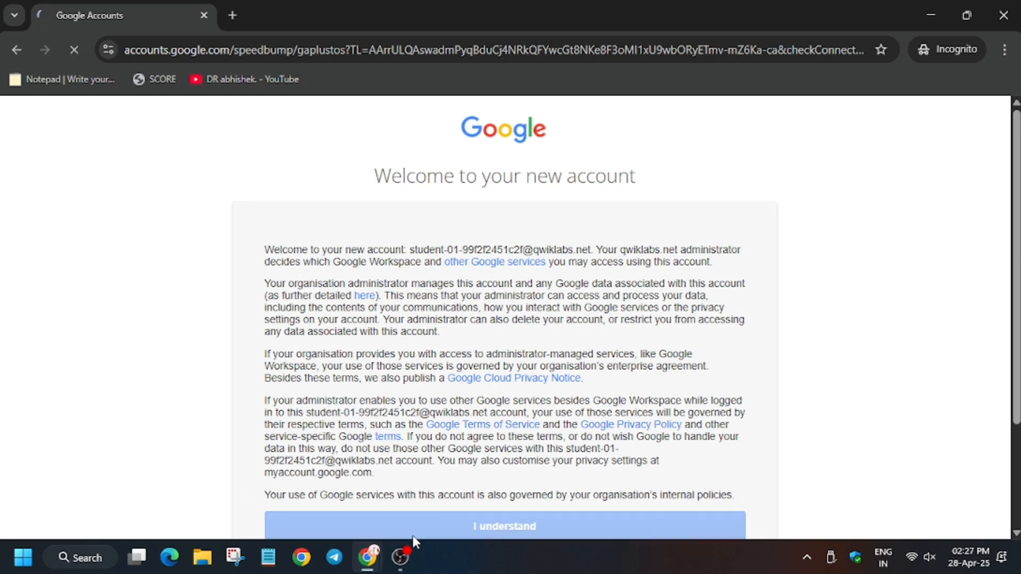
{"action": "left_click", "coordinate": [503, 527]}
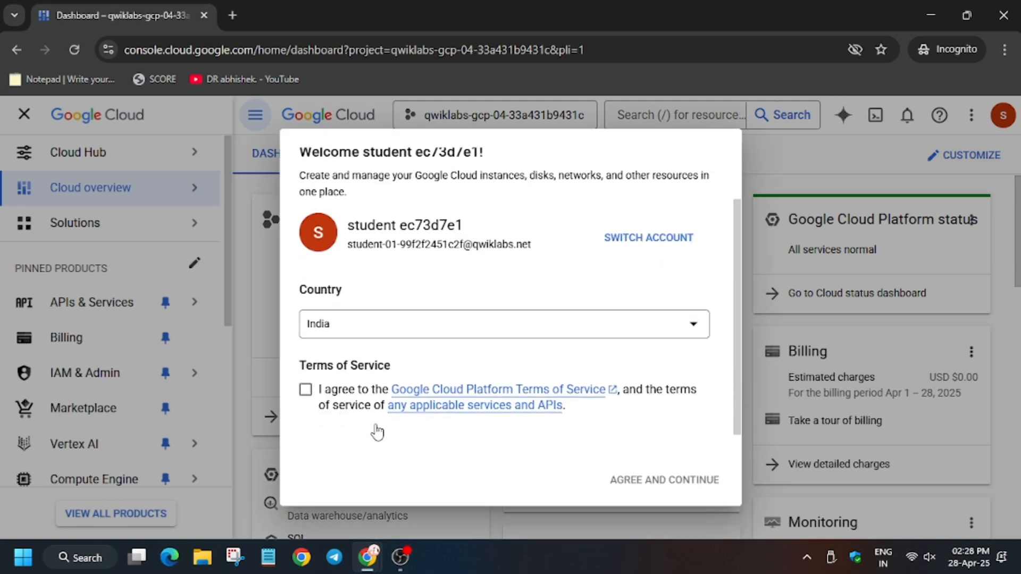
Agree to the Terms of Service, then activate and authorize Cloud Shell for the first project.
{"action": "left_click", "coordinate": [305, 389]}
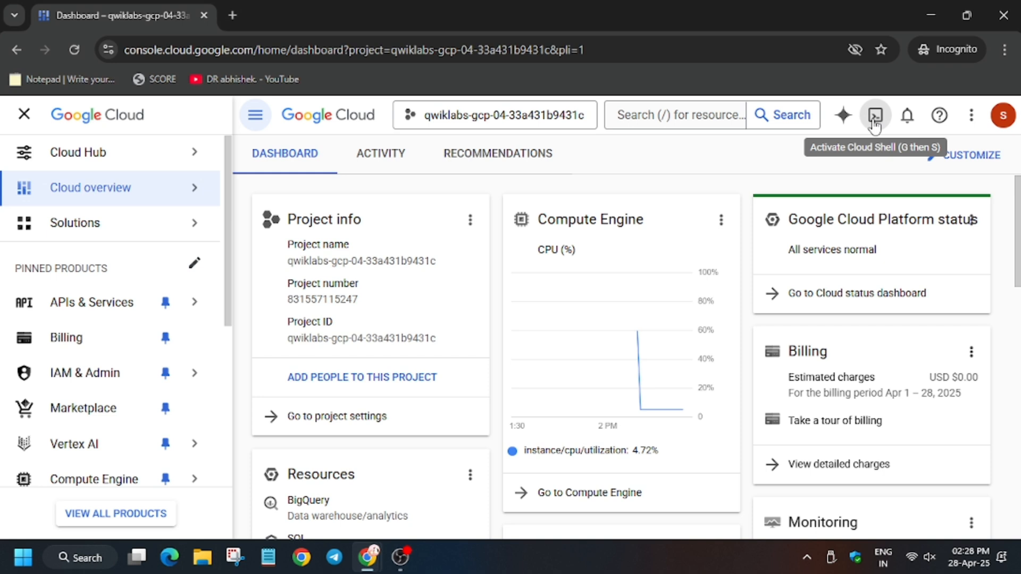
{"action": "left_click", "coordinate": [875, 115]}
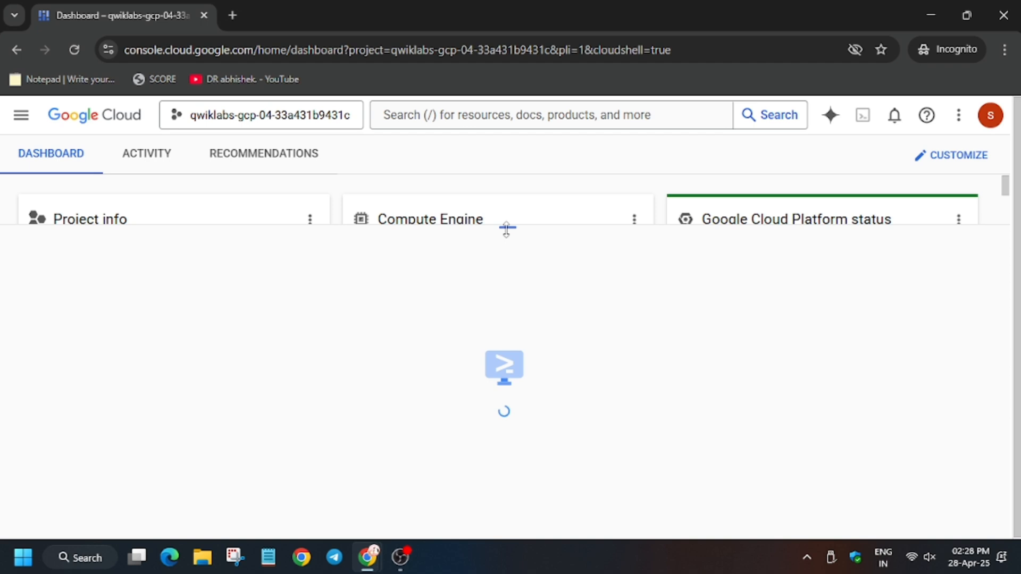
{"action": "left_click", "coordinate": [863, 115]}
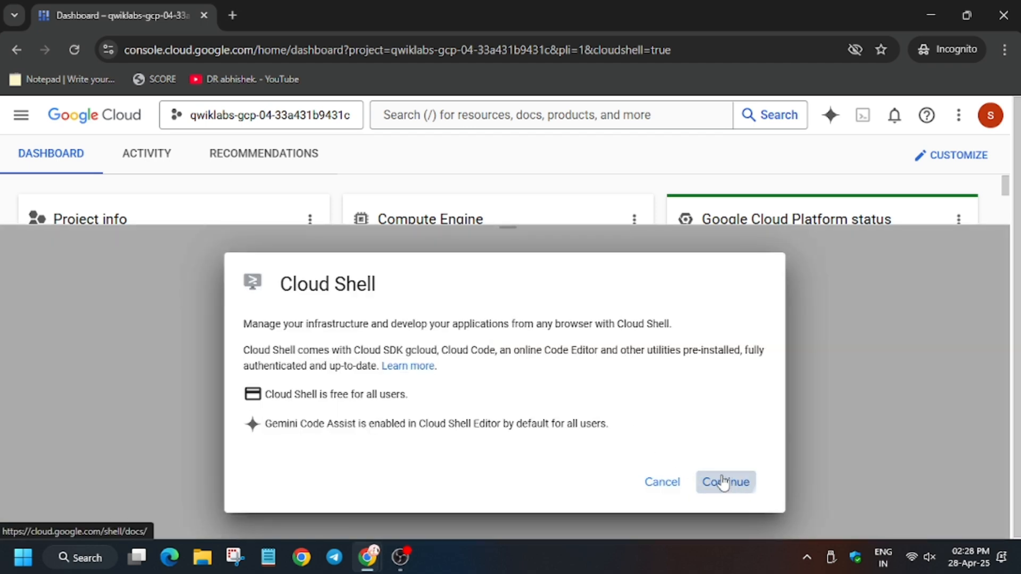
{"action": "left_click", "coordinate": [724, 481]}
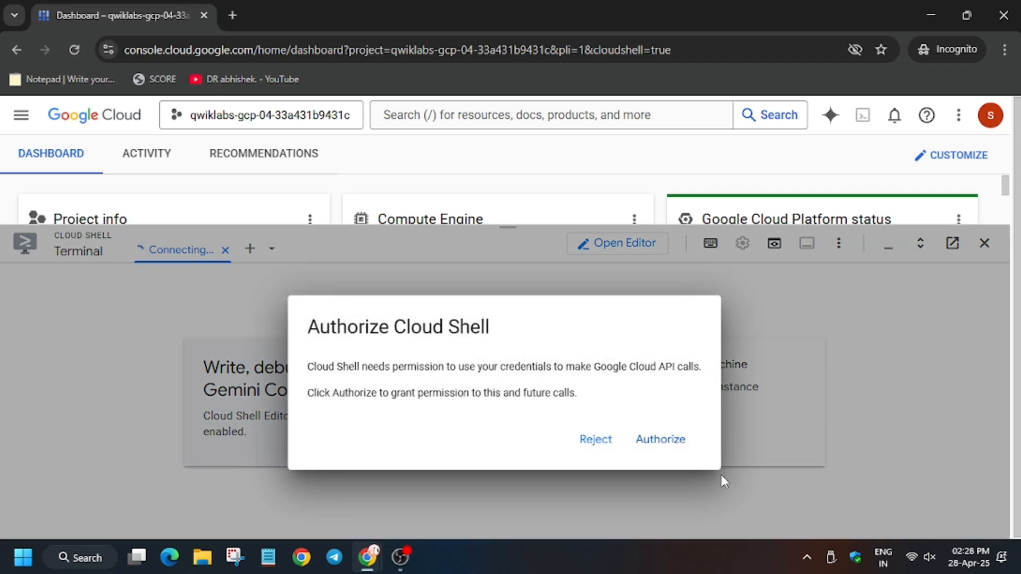
{"action": "left_click", "coordinate": [659, 439]}
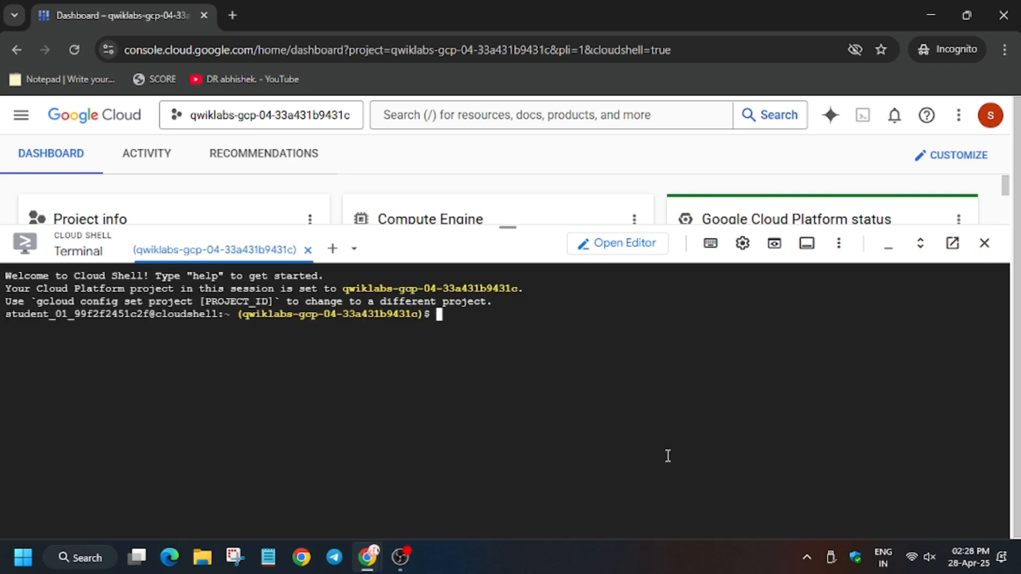
SSH into the centos-clean VM from Cloud Shell and start gcloud auth login there.
{"action": "left_click", "coordinate": [117, 14]}
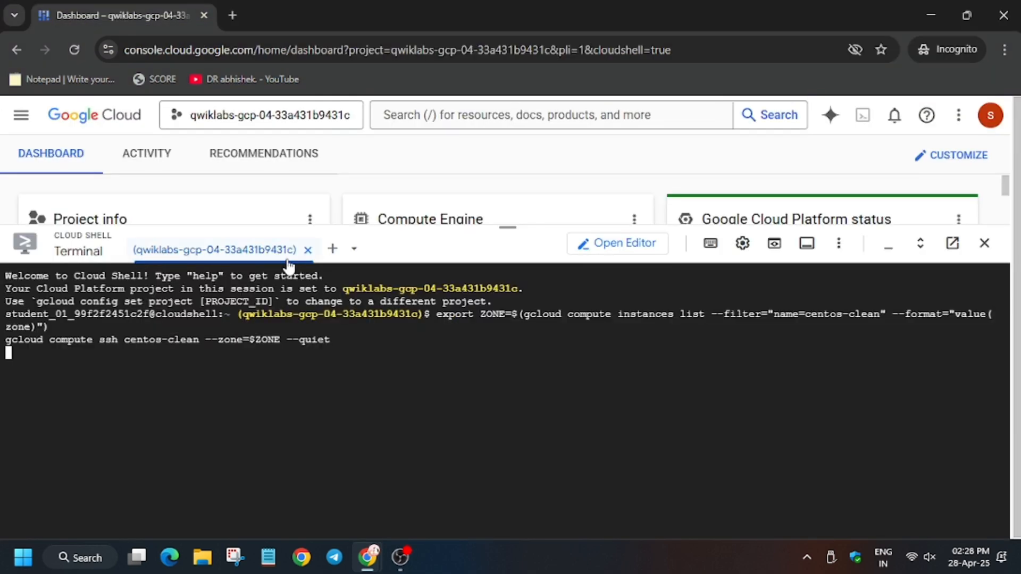
{"action": "key", "text": "Return"}
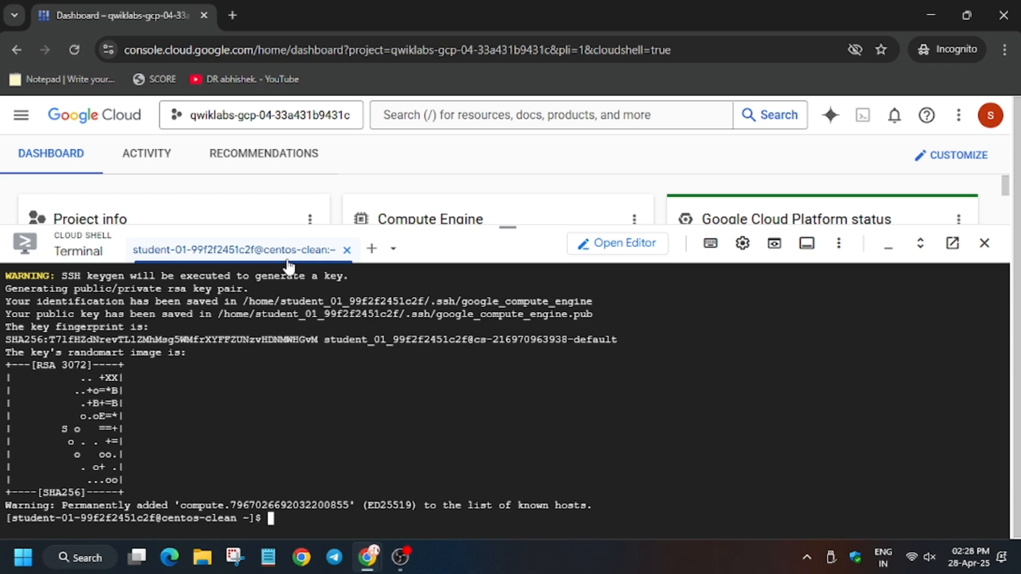
{"action": "left_click", "coordinate": [306, 15]}
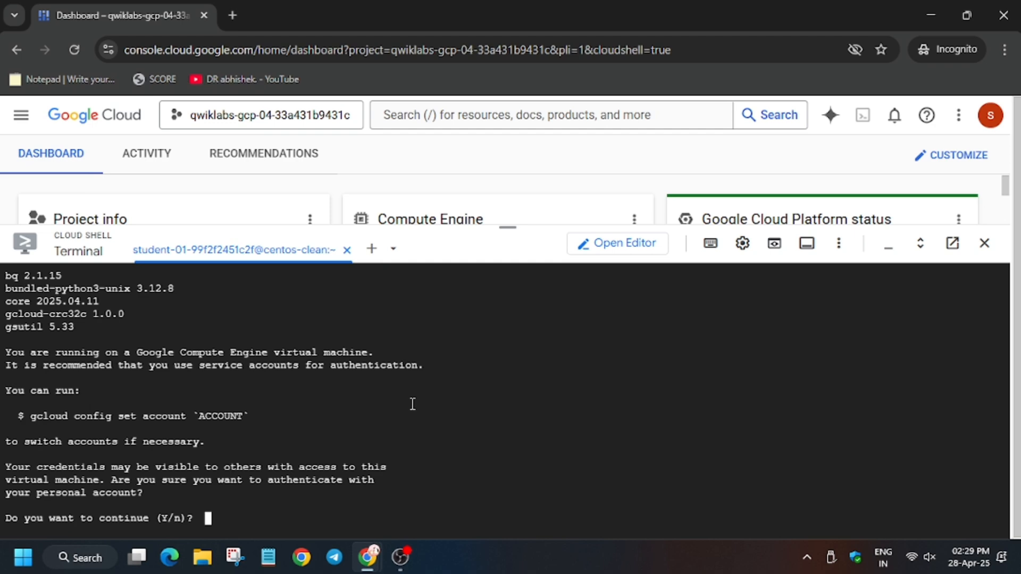
Confirm with y, allow Cloud SDK sign-in for the student account, copy the verification code and return to the console.
{"action": "type", "text": "y"}
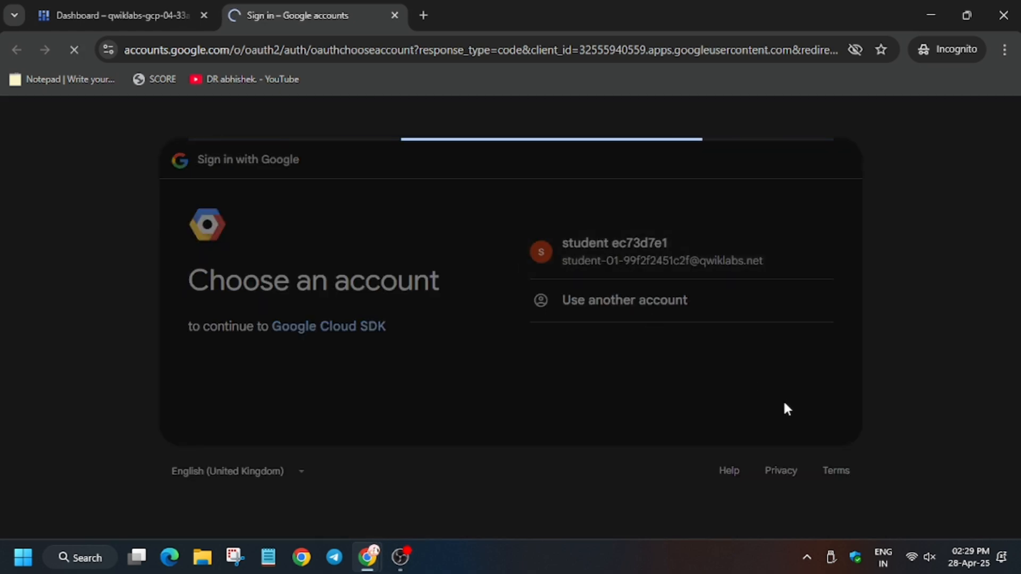
{"action": "left_click", "coordinate": [614, 251]}
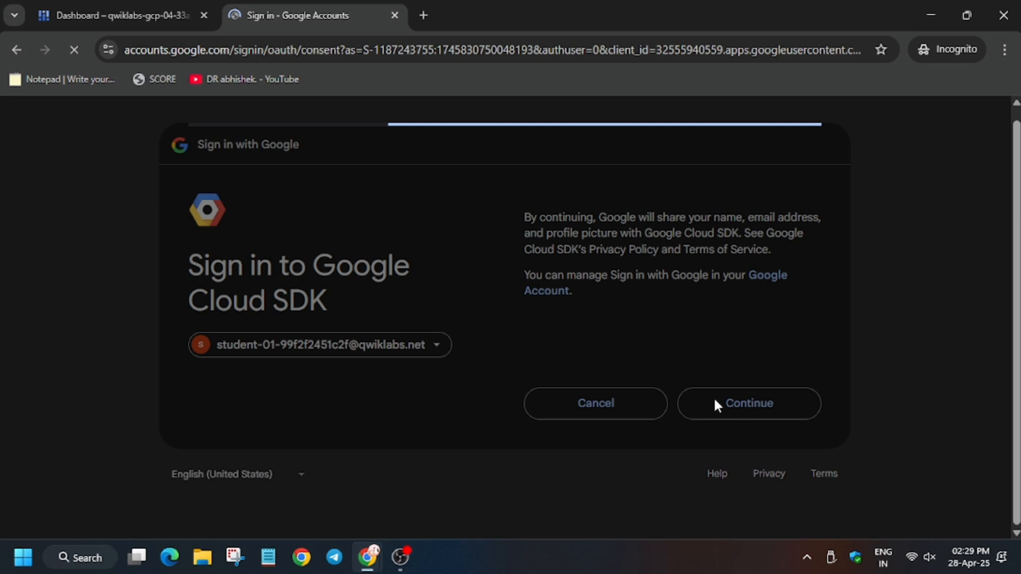
{"action": "left_click", "coordinate": [748, 403]}
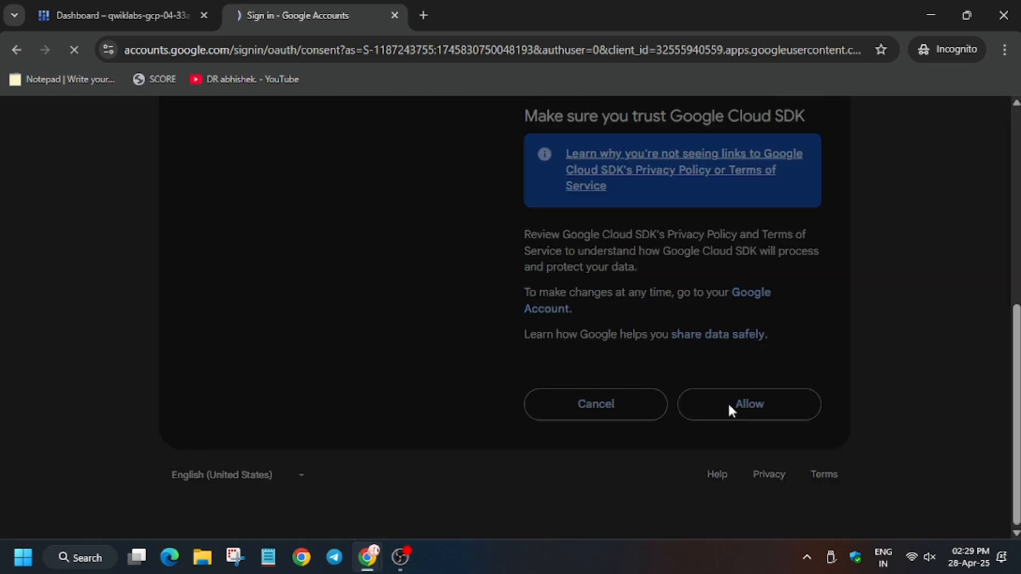
{"action": "left_click", "coordinate": [748, 404]}
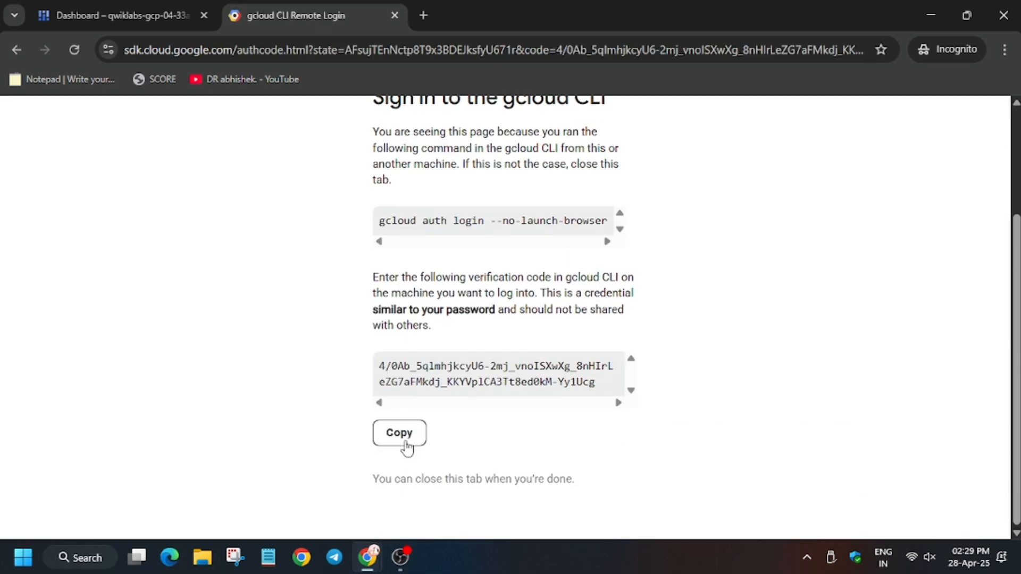
{"action": "left_click", "coordinate": [117, 15]}
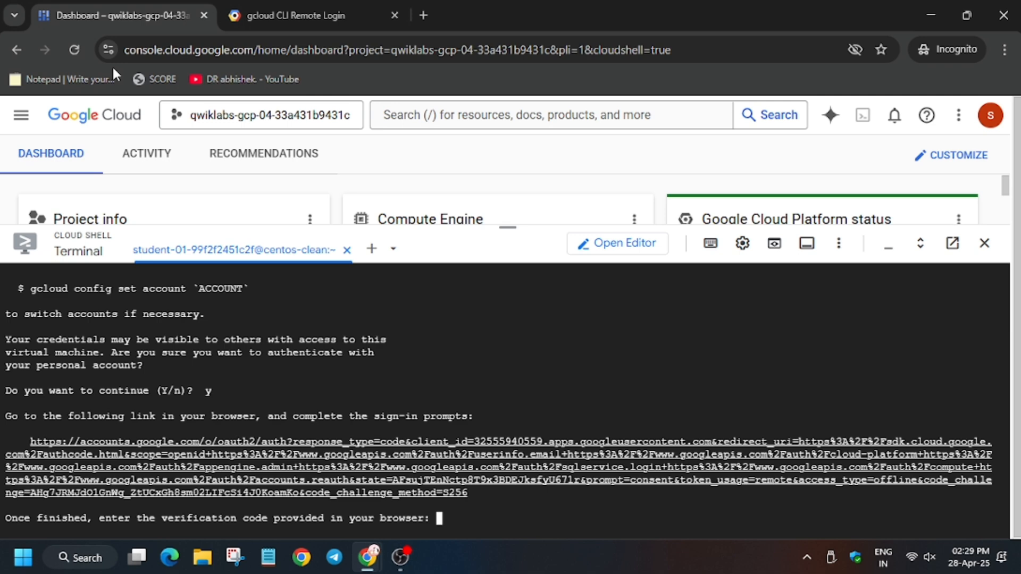
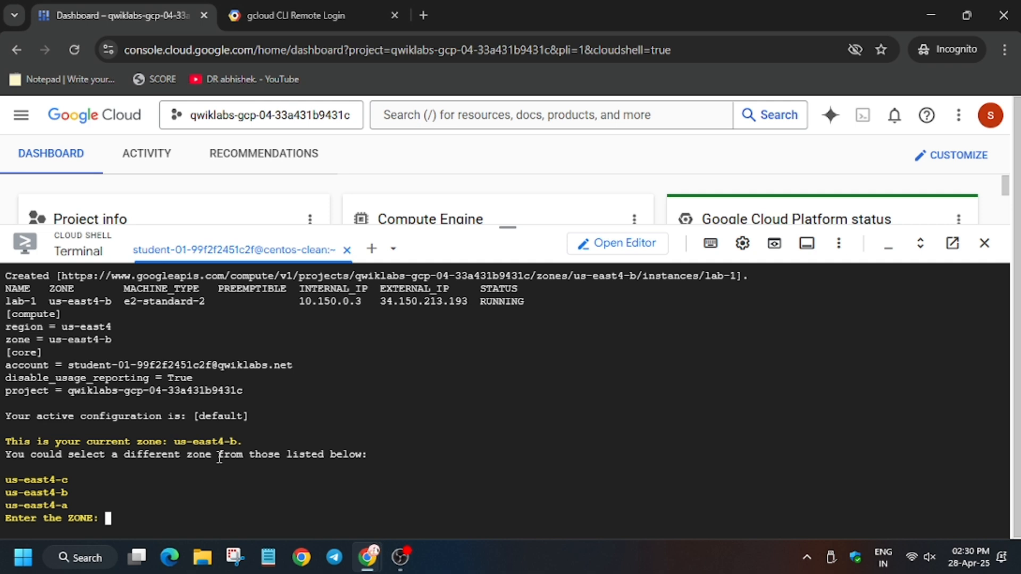
Paste the verification code to authenticate gcloud and enter us-east4-c as the default zone.
{"action": "mouse_move", "coordinate": [31, 485]}
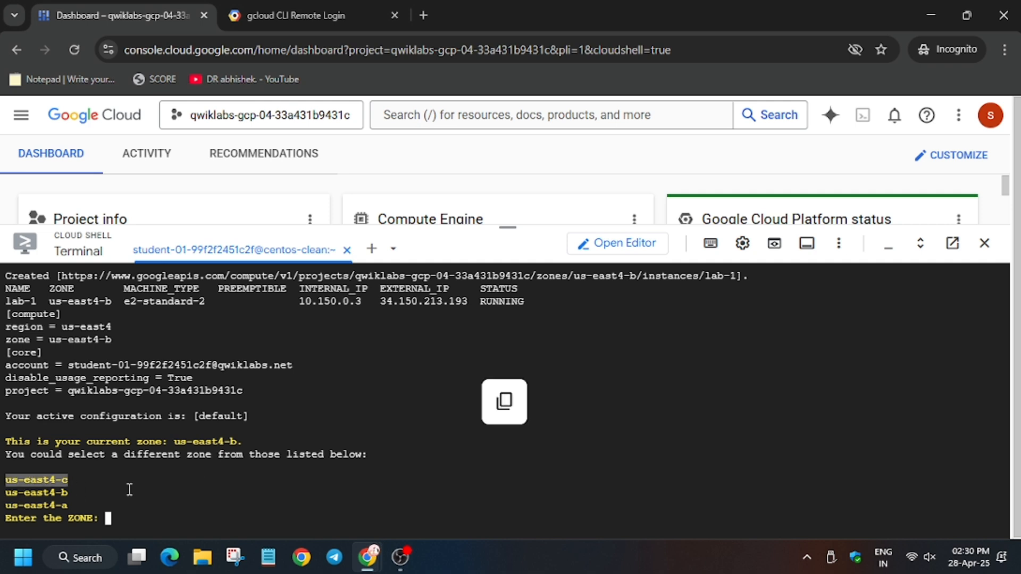
{"action": "type", "text": "us-east4-c"}
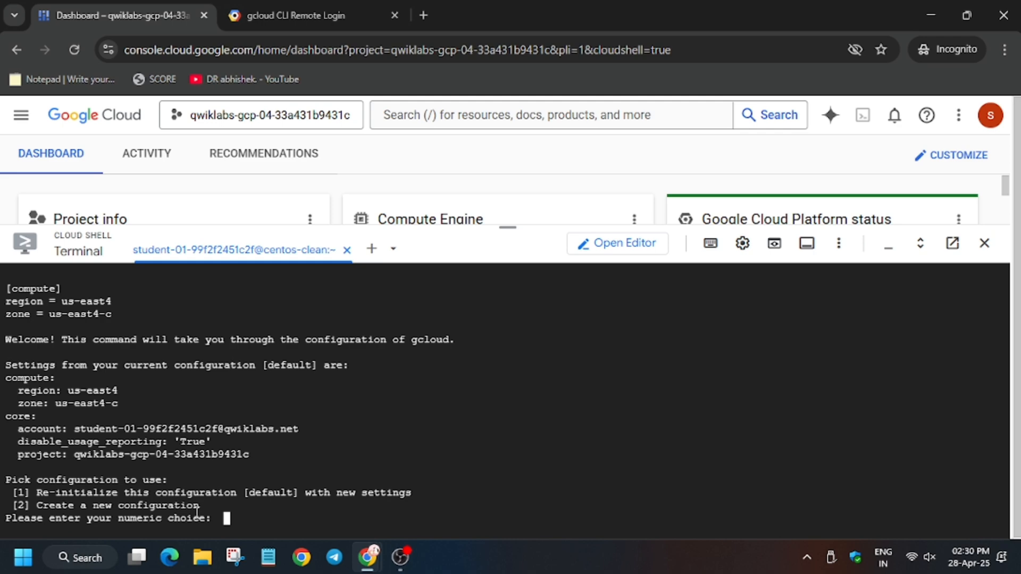
Run Check my progress on the completed checkpoints in the Skills Boost lab tab.
{"action": "left_click", "coordinate": [117, 15]}
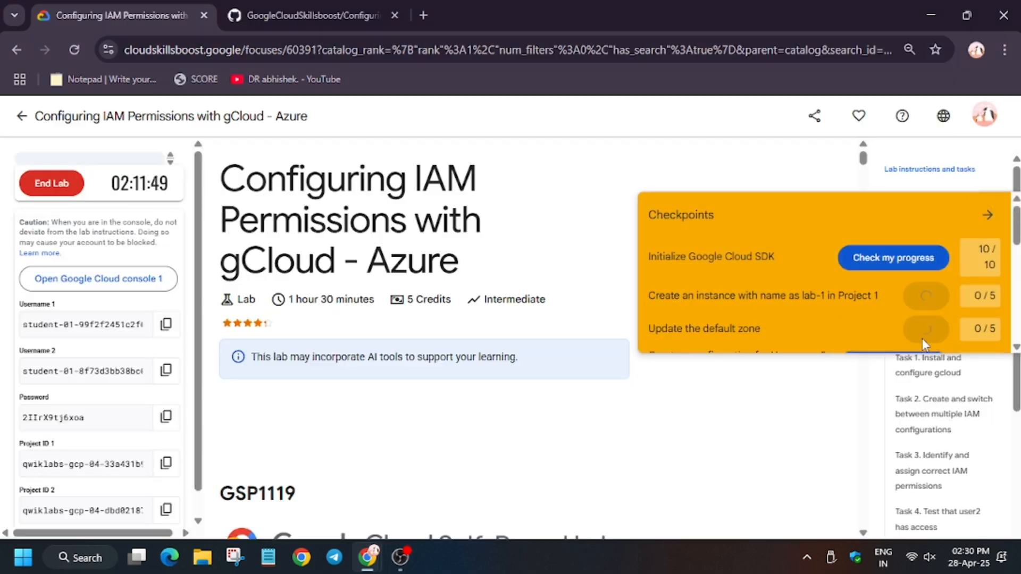
{"action": "left_click", "coordinate": [892, 258]}
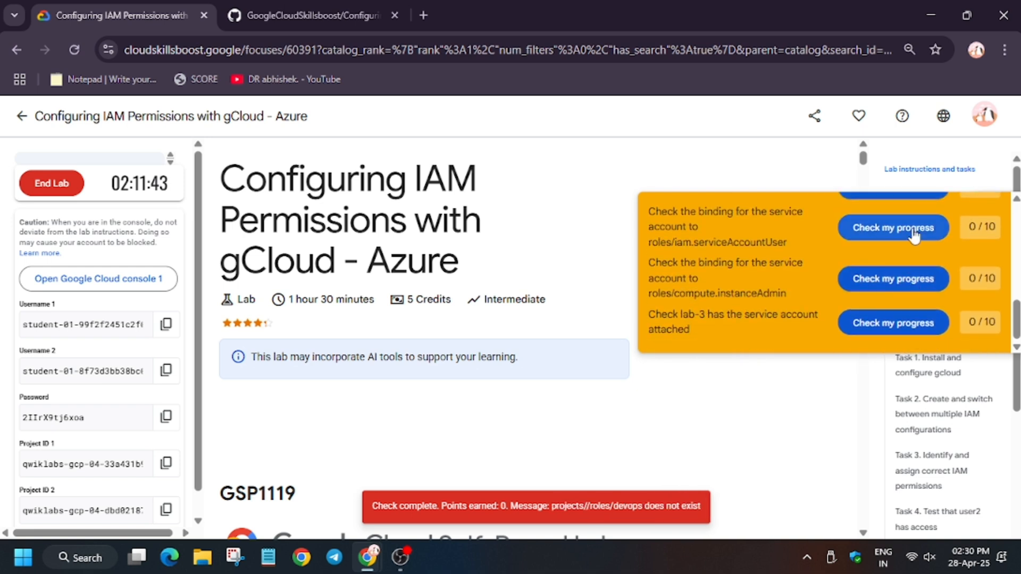
{"action": "left_click", "coordinate": [892, 227]}
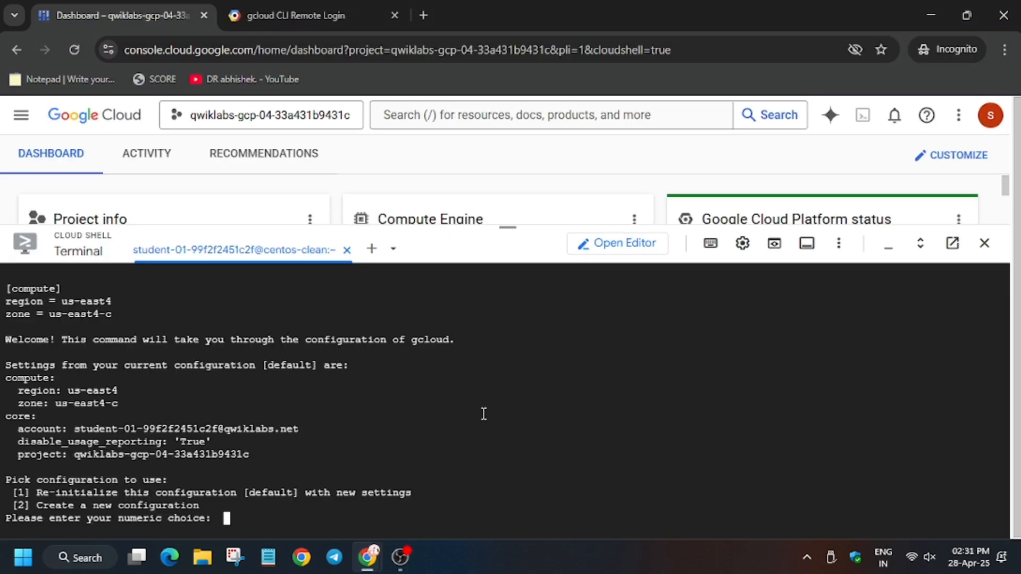
In gcloud init choose option 2 to create a new configuration named user2.
{"action": "type", "text": "2"}
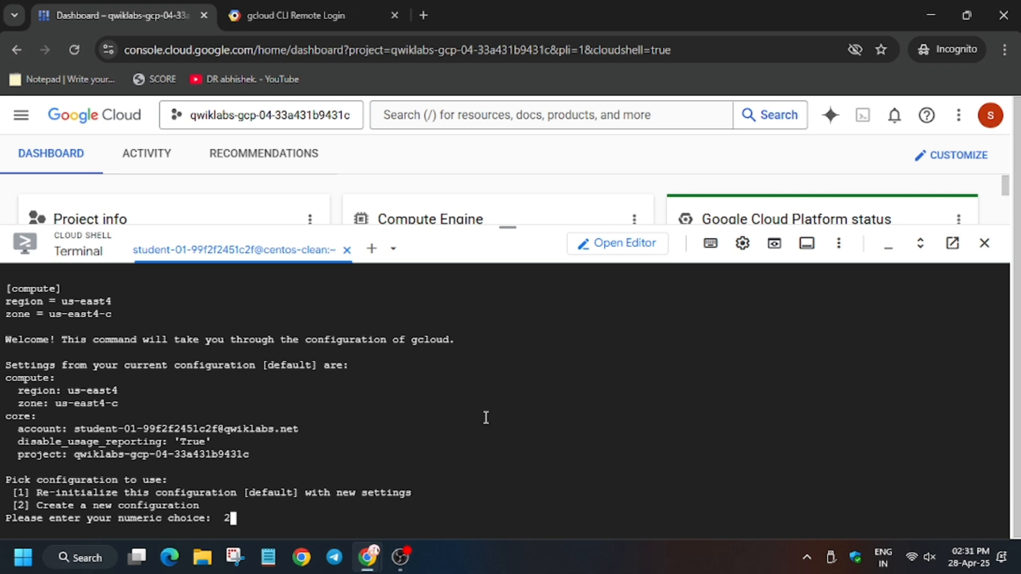
{"action": "key", "text": "enter"}
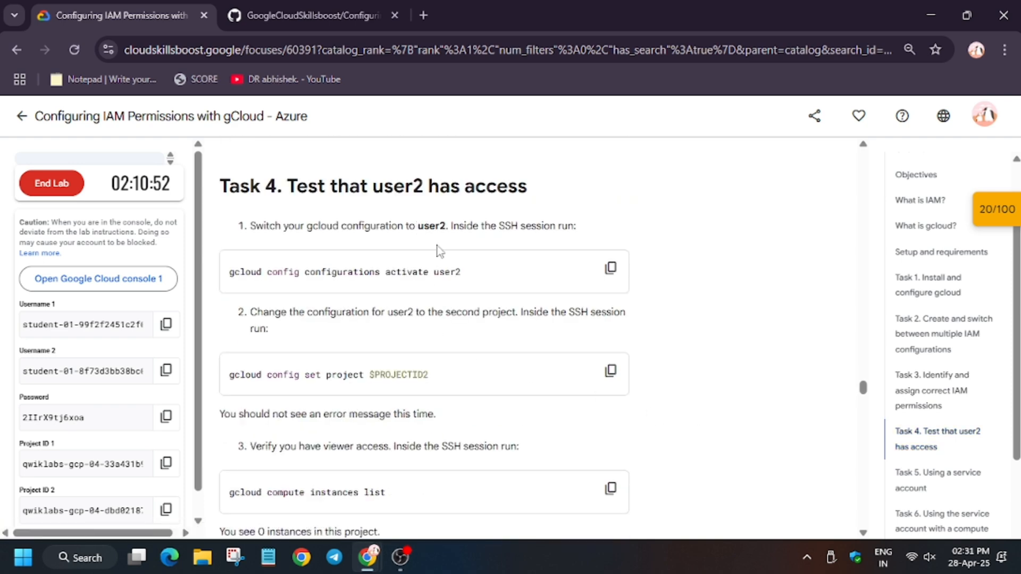
{"action": "double_click", "coordinate": [446, 271]}
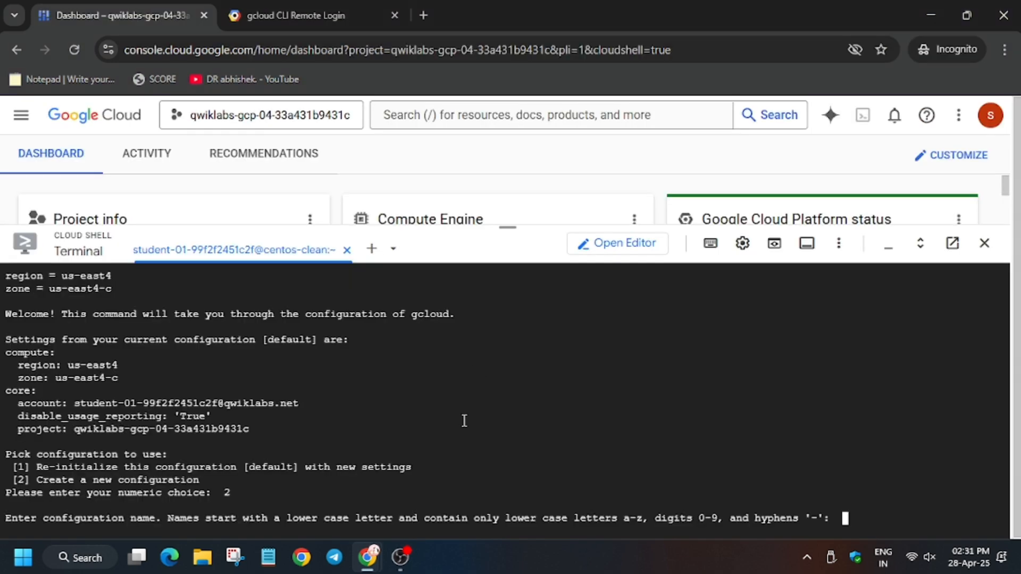
{"action": "type", "text": "user2"}
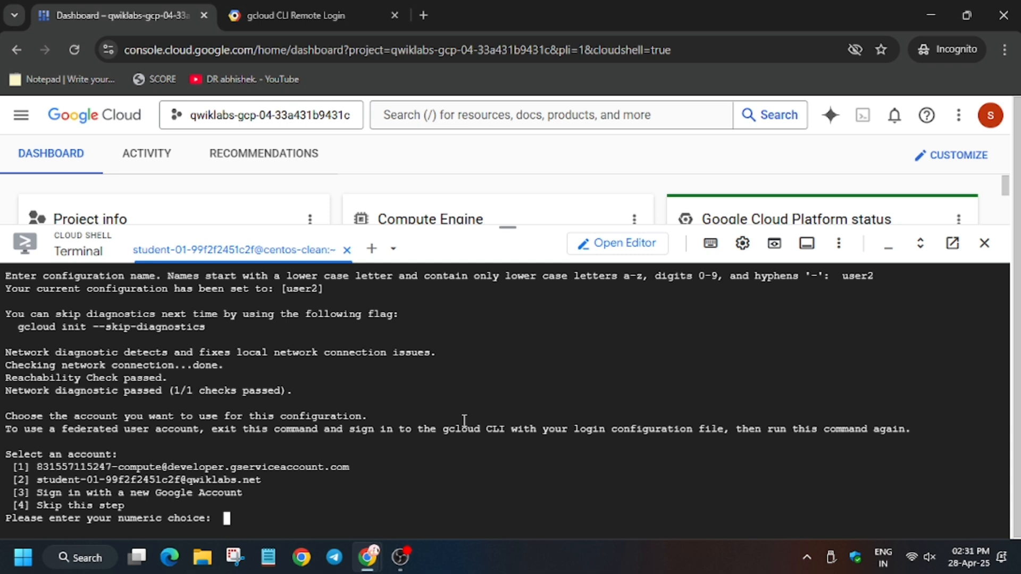
Select account option 2 and project option 1 to finish the user2 configuration.
{"action": "key", "text": "Down"}
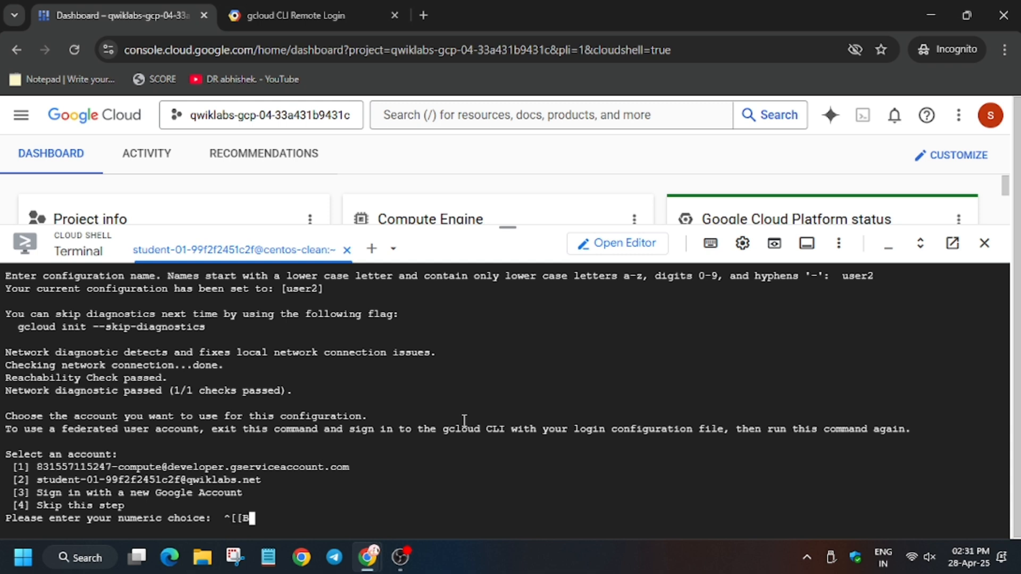
{"action": "key", "text": "BackSpace"}
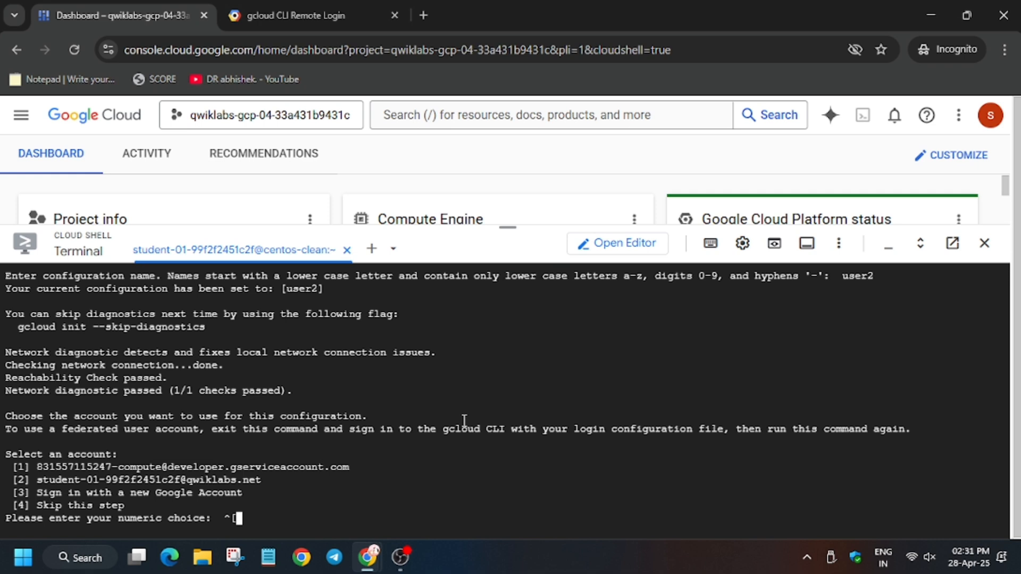
{"action": "key", "text": "BackSpace"}
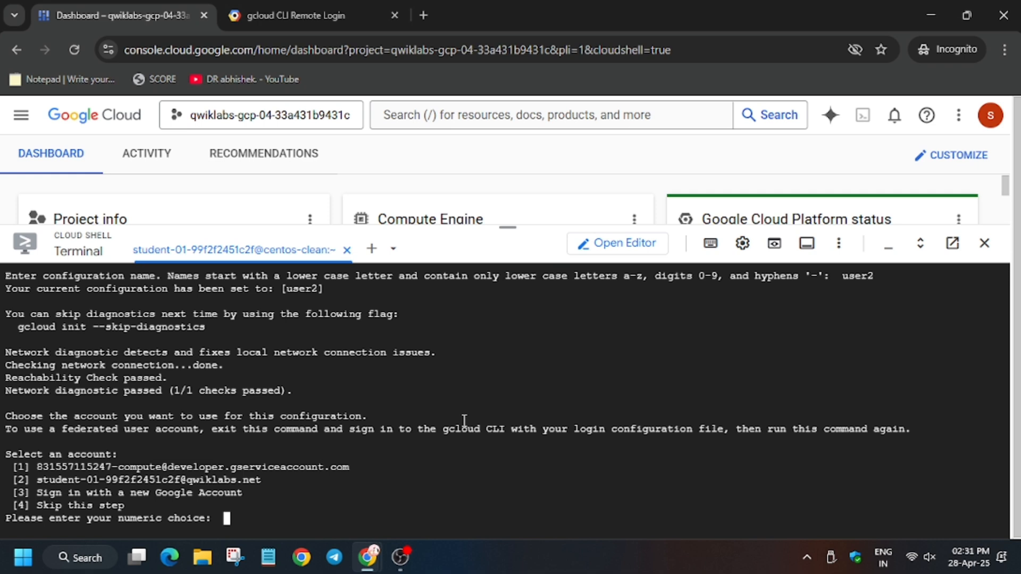
{"action": "type", "text": "2"}
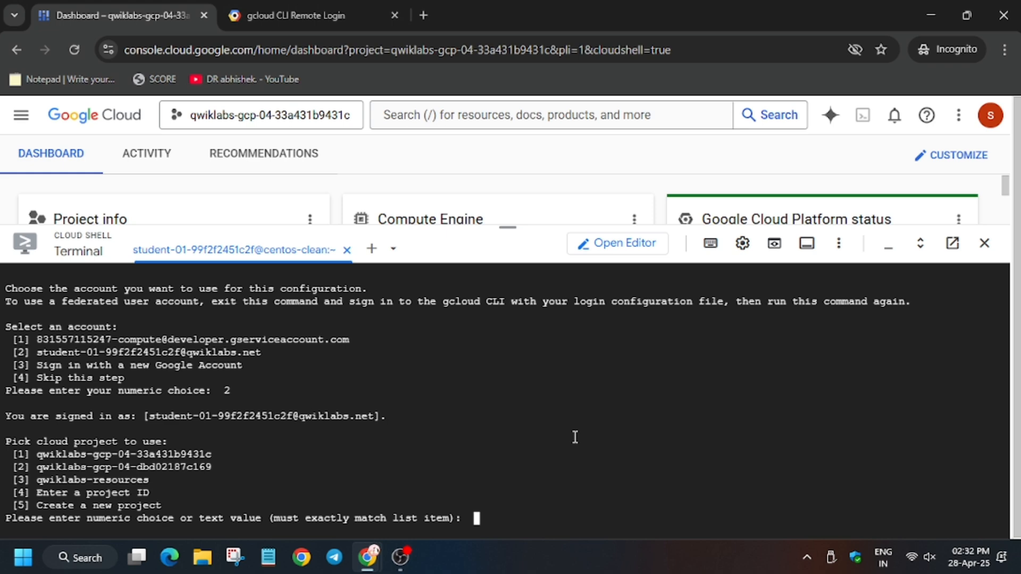
{"action": "type", "text": "1"}
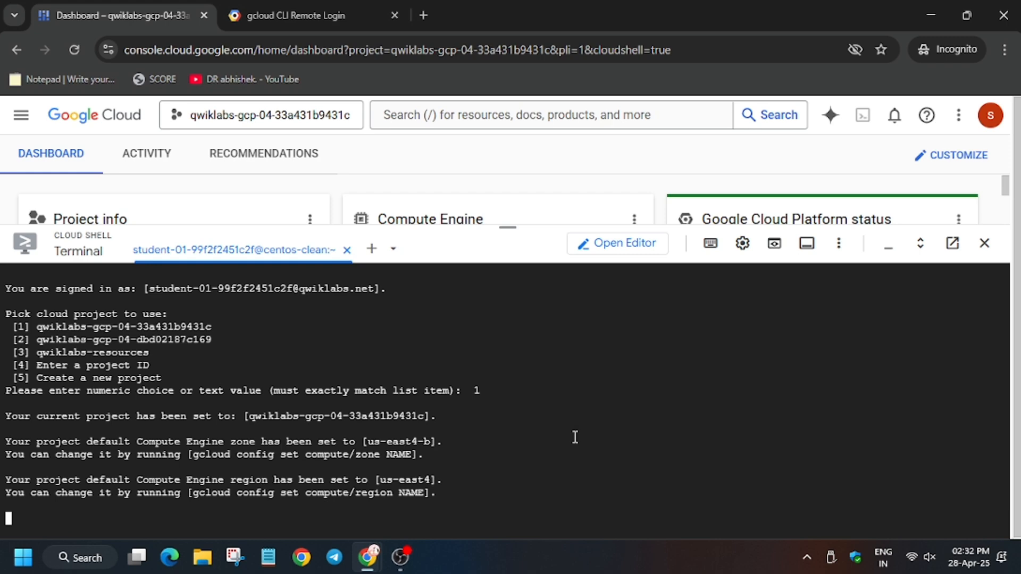
{"action": "type", "text": "og"}
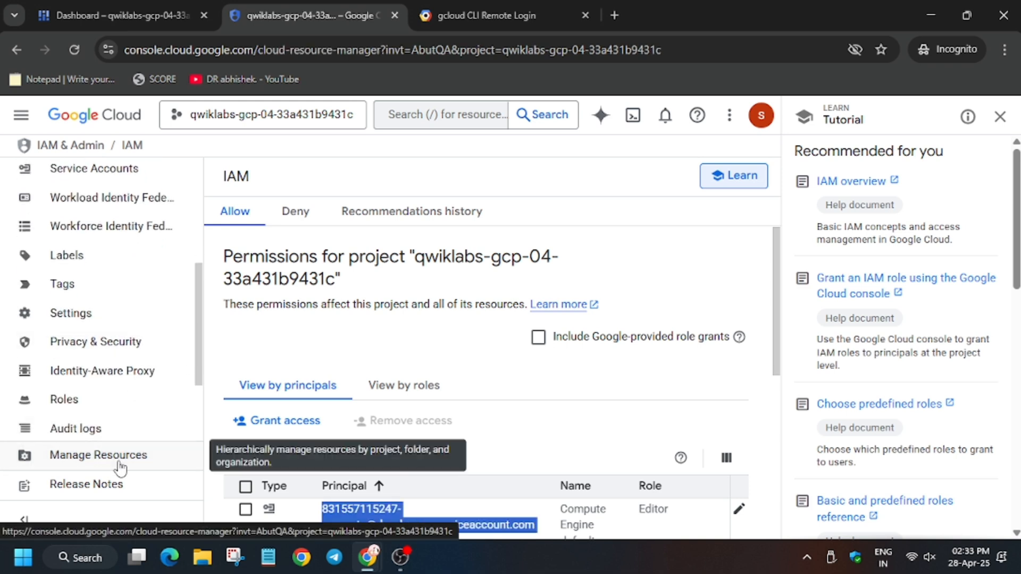
On Manage Resources select the qwiklabs-gcp-04-dbd02187c169 project to show its permissions panel.
{"action": "left_click", "coordinate": [99, 454]}
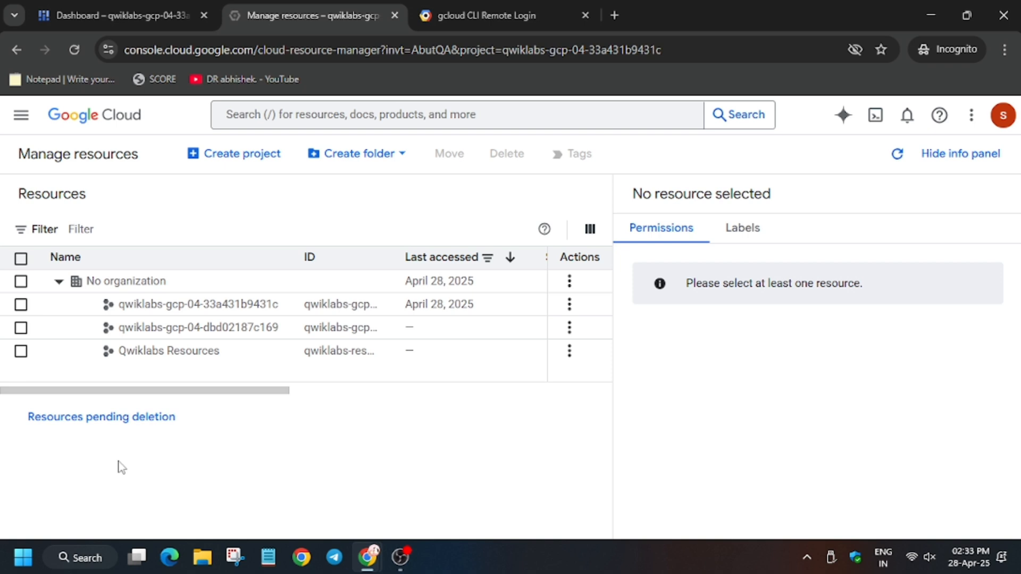
{"action": "mouse_move", "coordinate": [144, 485]}
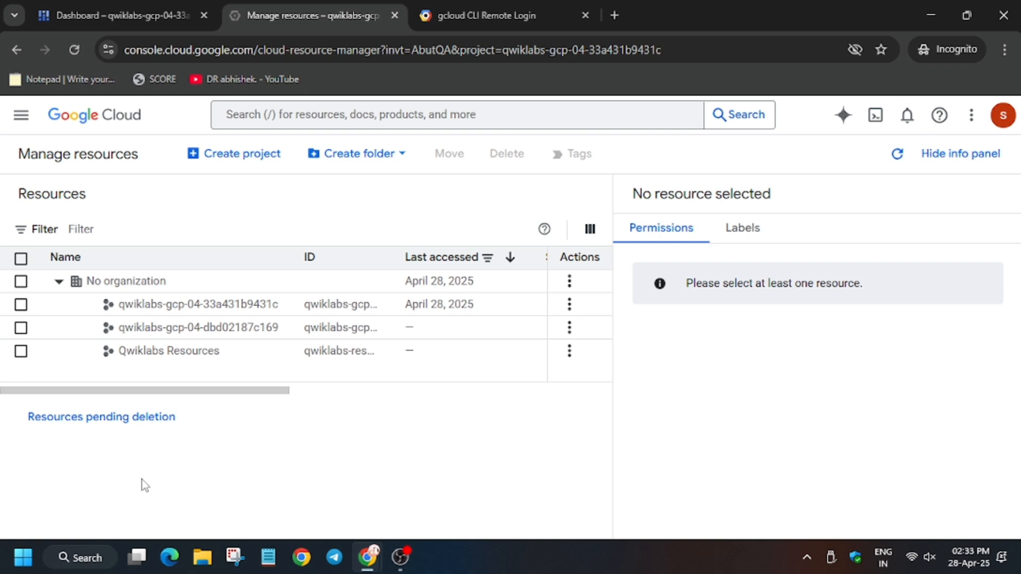
{"action": "left_click", "coordinate": [21, 327]}
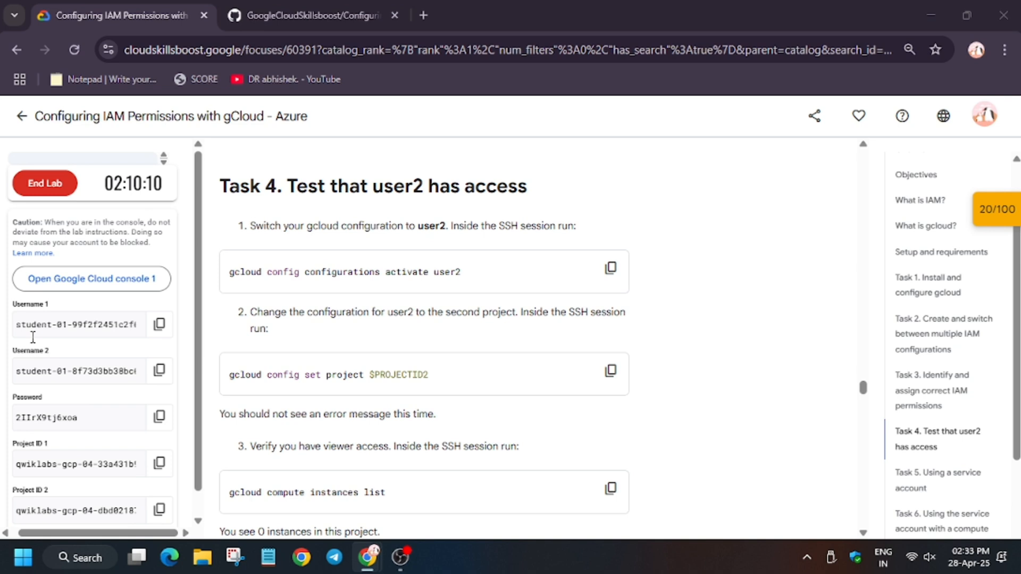
{"action": "double_click", "coordinate": [115, 464]}
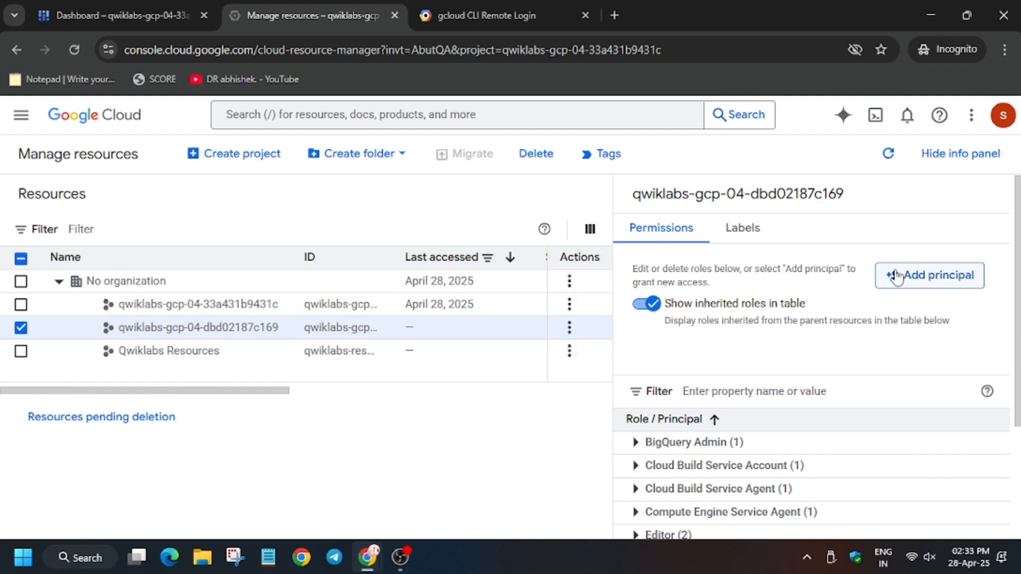
{"action": "left_click", "coordinate": [930, 275]}
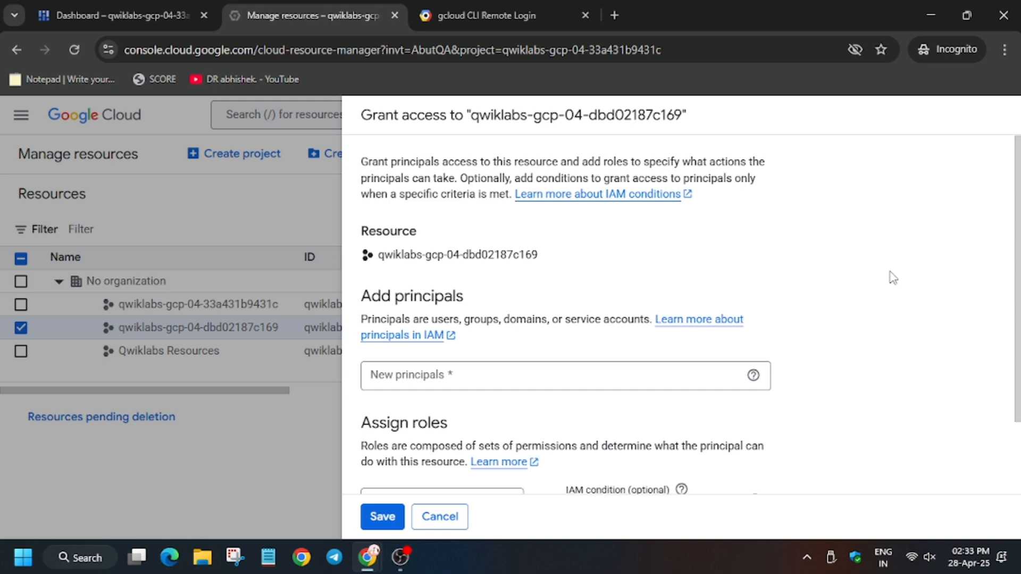
{"action": "mouse_move", "coordinate": [840, 264]}
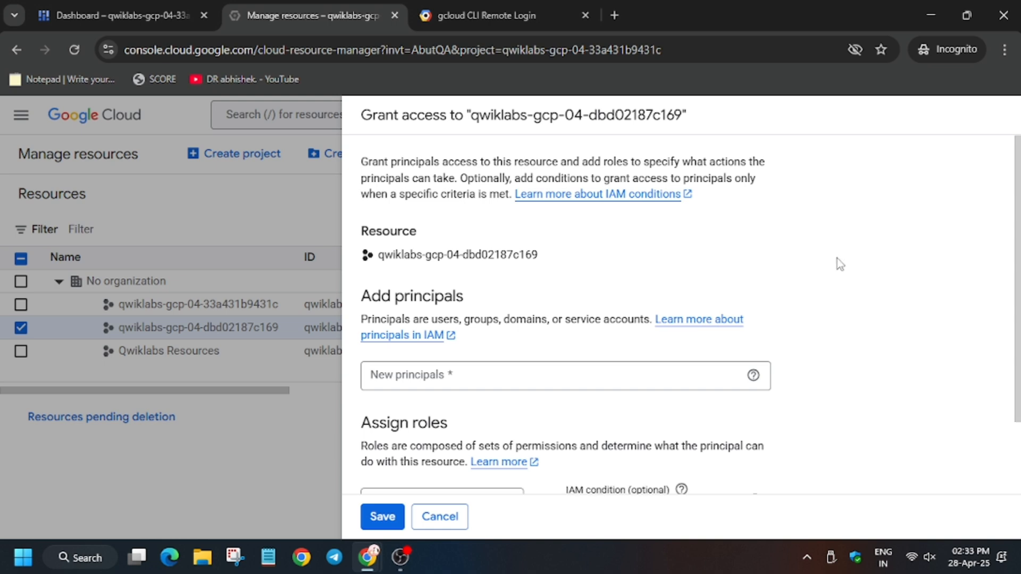
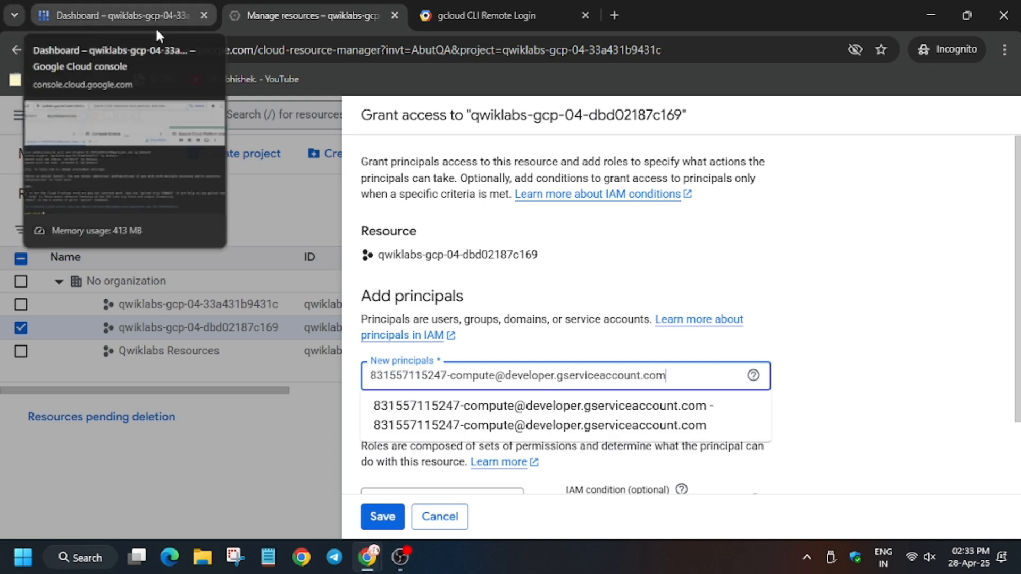
{"action": "left_click", "coordinate": [542, 405]}
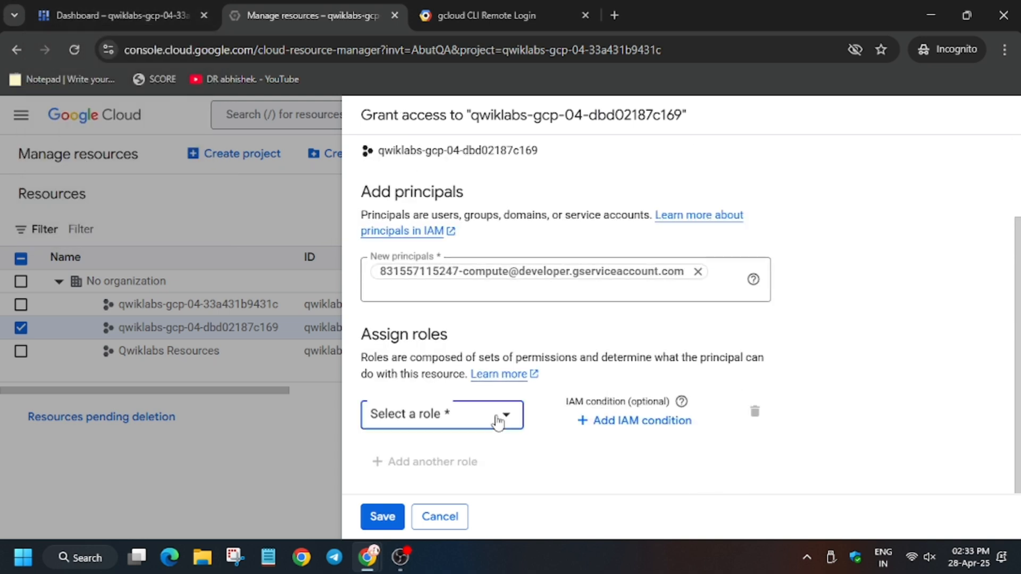
{"action": "left_click", "coordinate": [443, 414]}
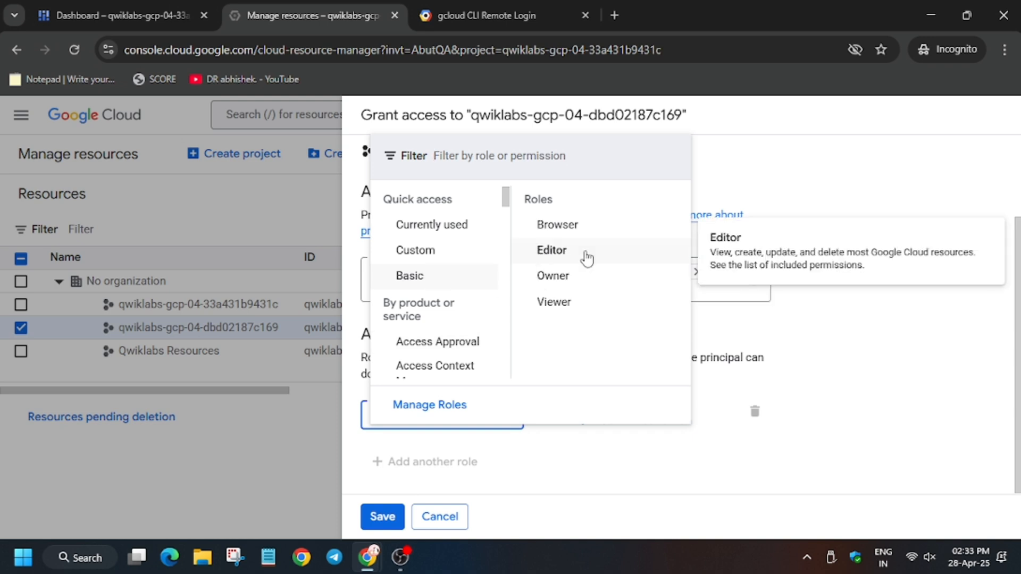
{"action": "left_click", "coordinate": [552, 276]}
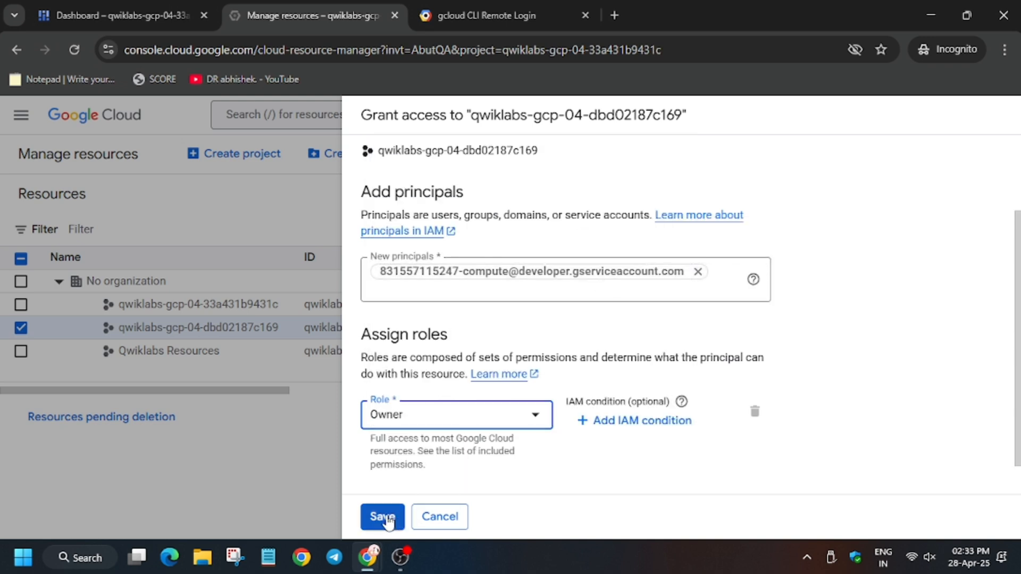
{"action": "left_click", "coordinate": [382, 517]}
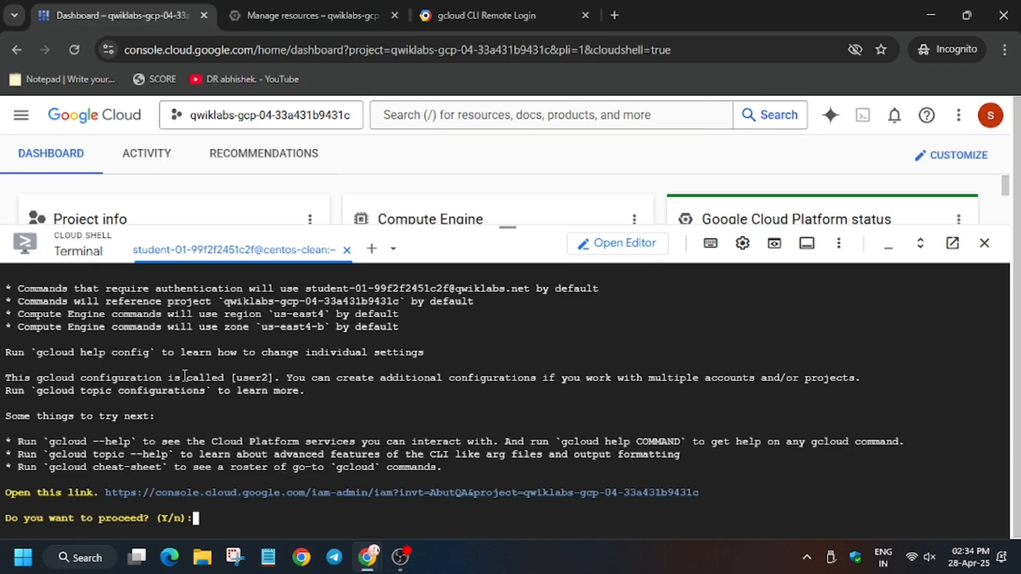
Answer y at the proceed prompt so the script lists roles such as Compute Instance Admin.
{"action": "type", "text": "y"}
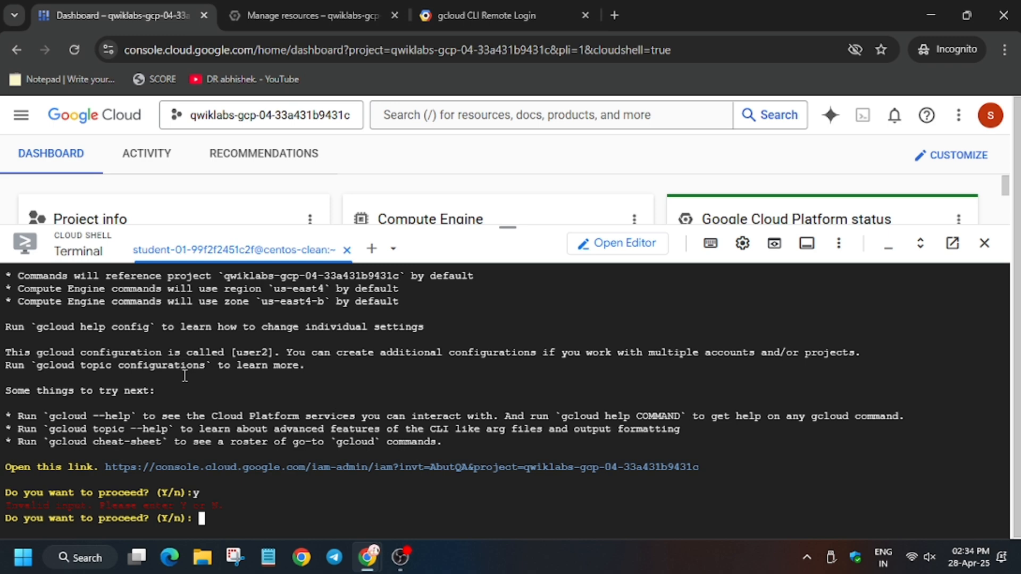
{"action": "type", "text": "y"}
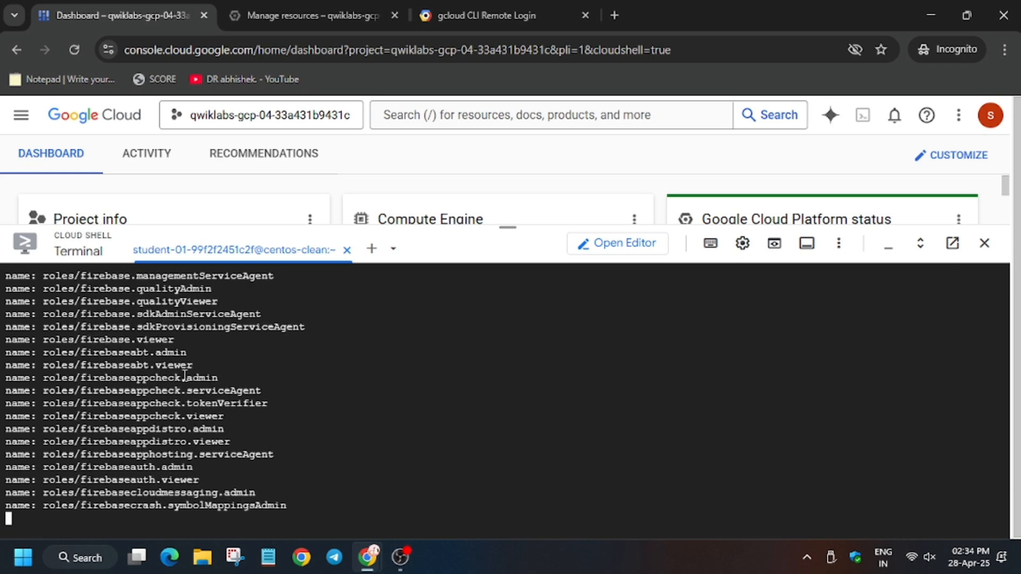
{"action": "scroll", "scroll_direction": "down", "scroll_amount": 3}
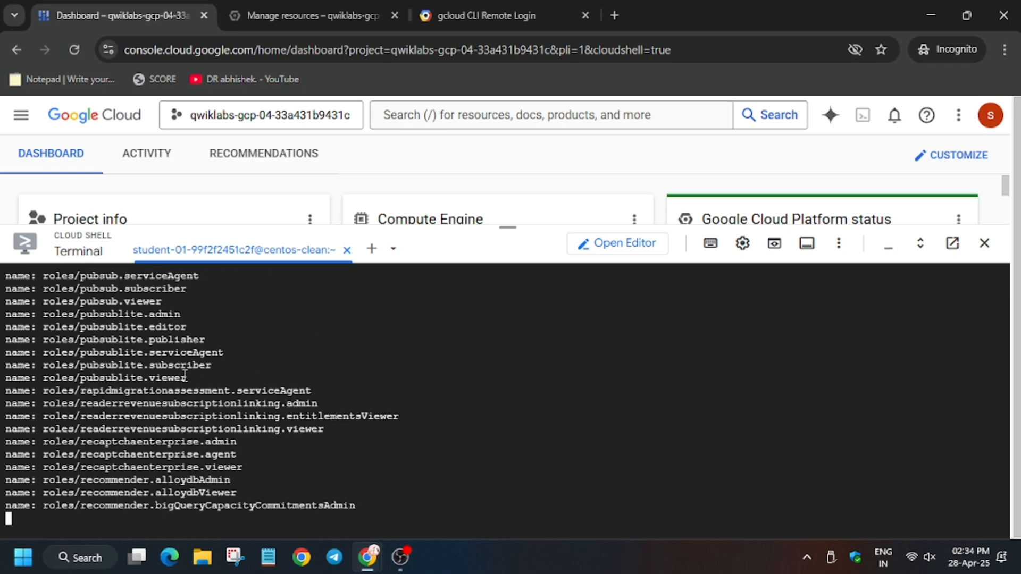
{"action": "scroll", "scroll_direction": "down", "scroll_amount": 3}
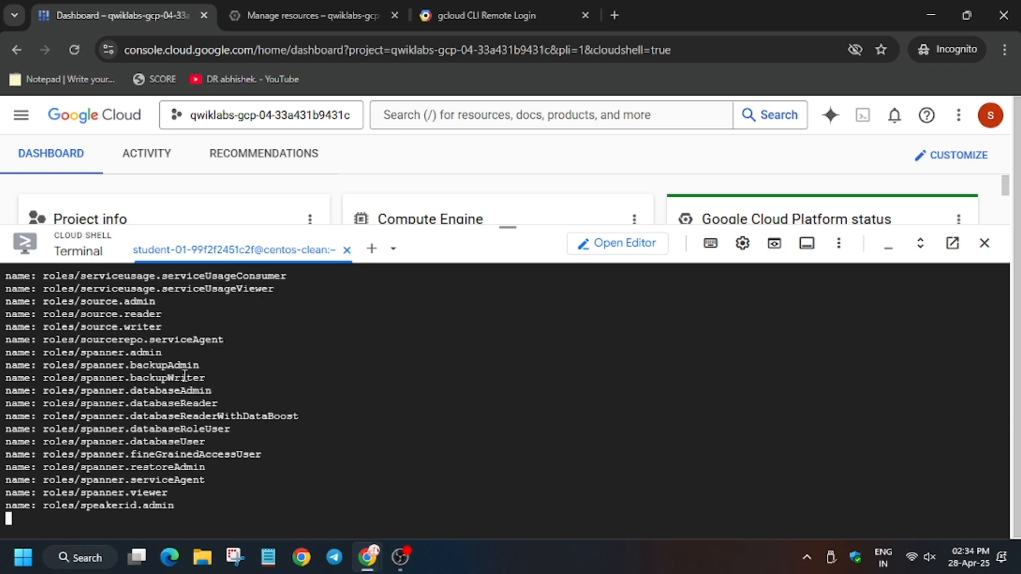
{"action": "scroll", "scroll_direction": "down", "scroll_amount": 3}
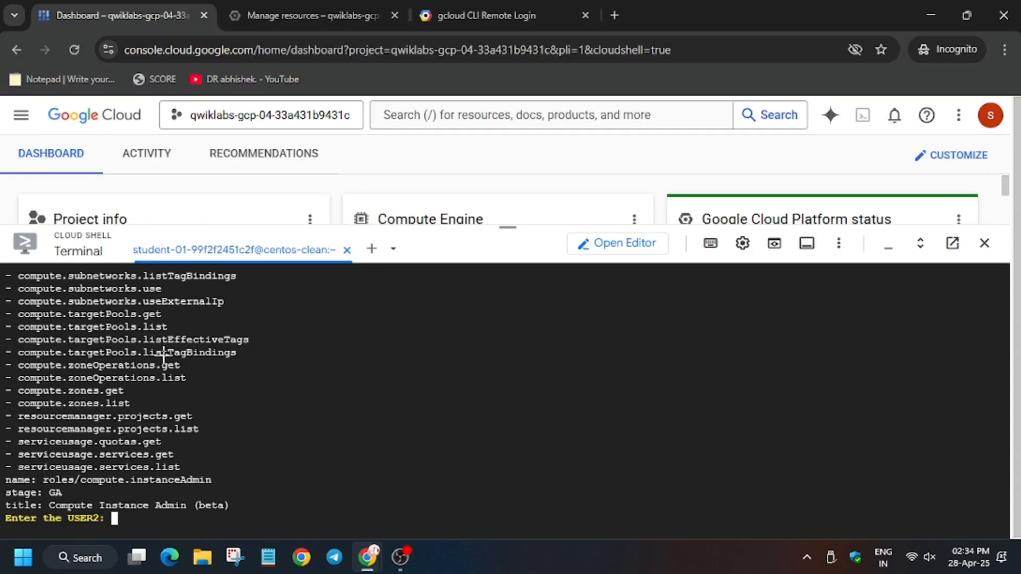
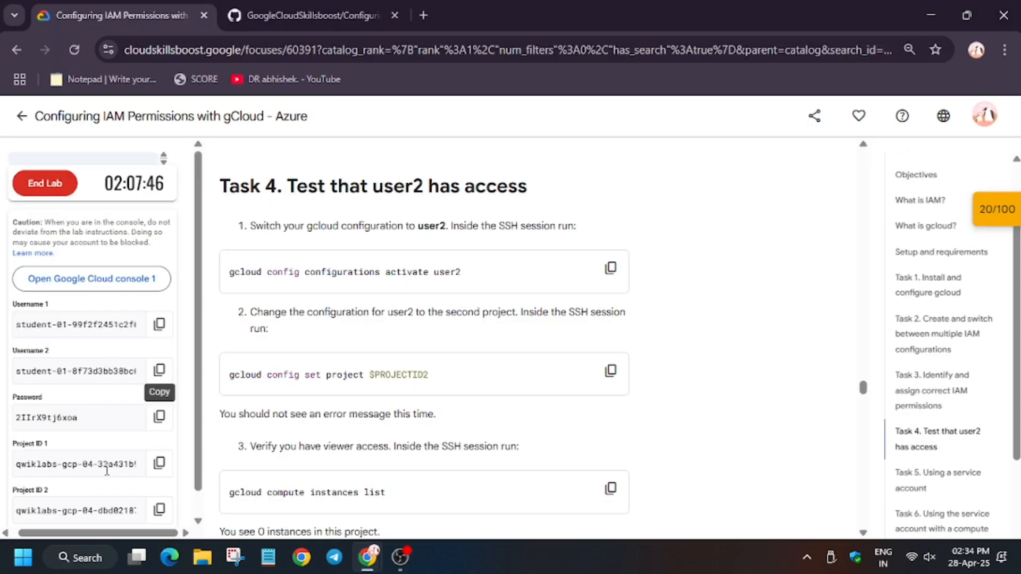
{"action": "left_click", "coordinate": [159, 510]}
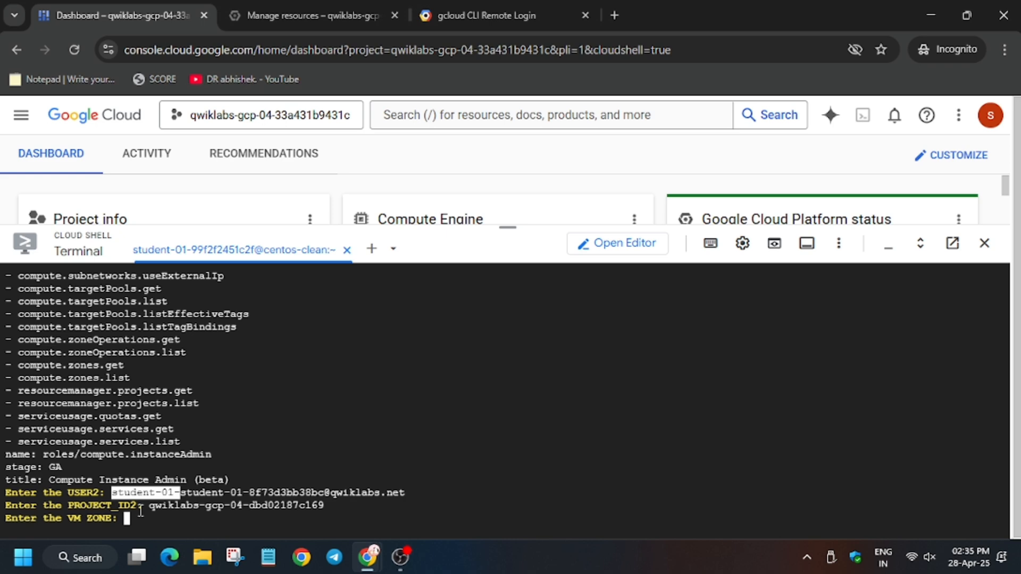
{"action": "left_click", "coordinate": [117, 15]}
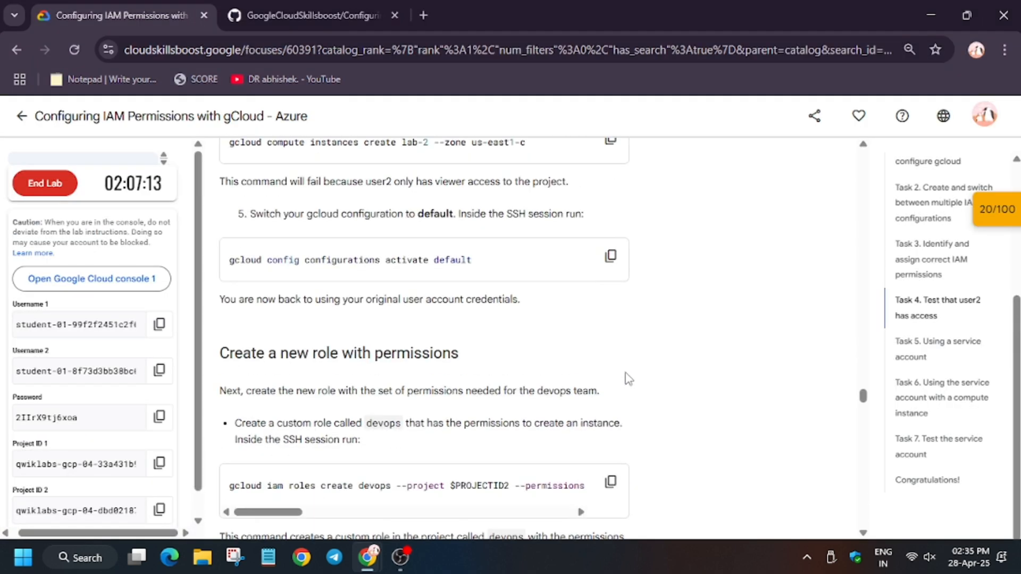
{"action": "scroll", "scroll_direction": "up", "scroll_amount": 3}
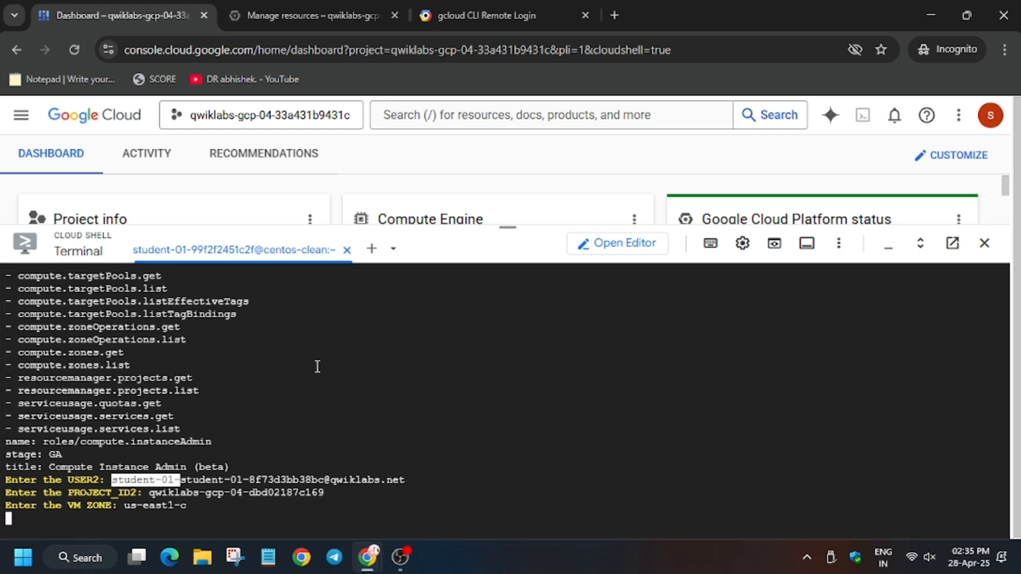
{"action": "key", "text": "Enter"}
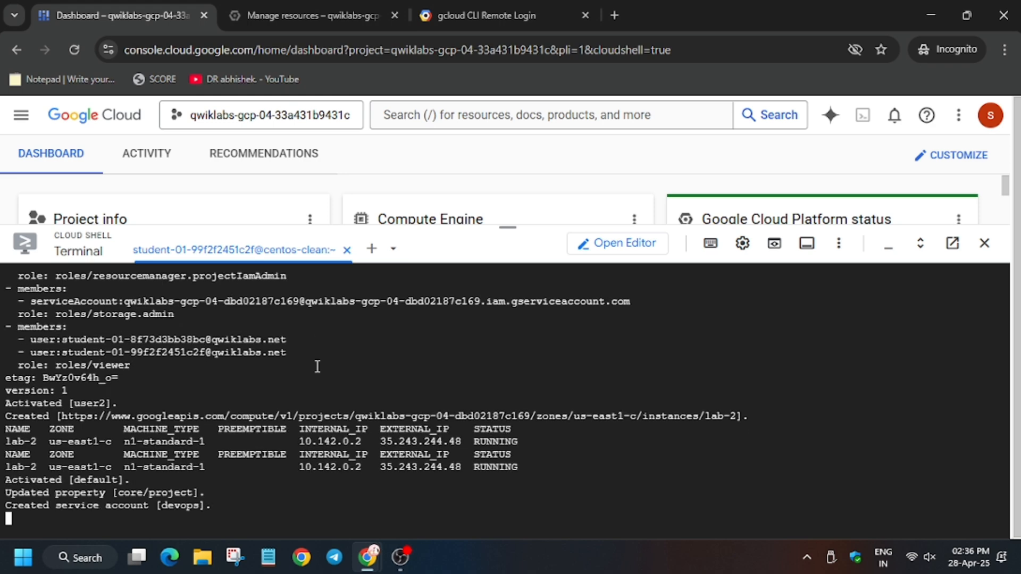
{"action": "scroll", "scroll_direction": "down", "scroll_amount": 3}
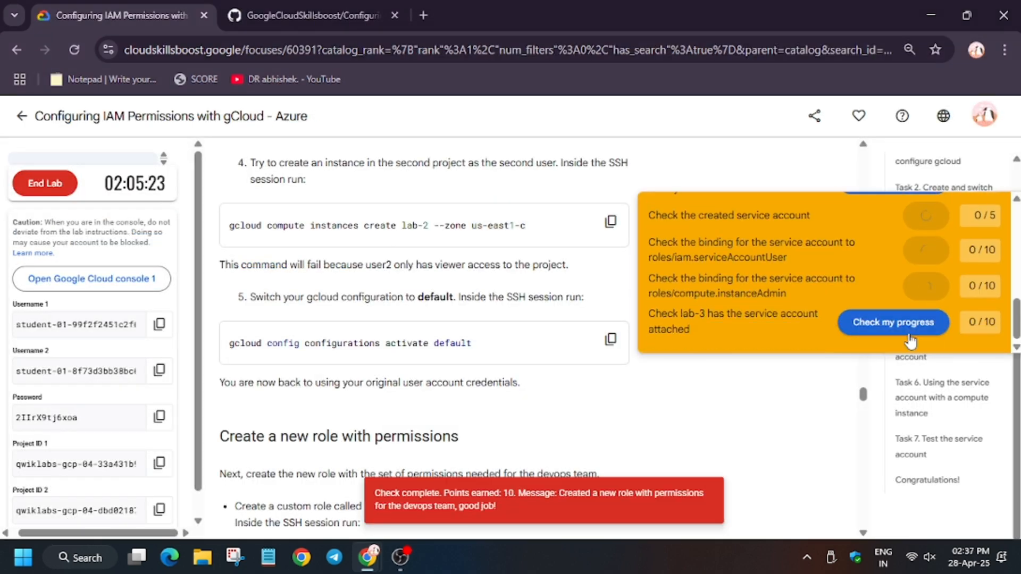
Check the remaining lab tasks to reach 100/100, then begin ending the lab.
{"action": "left_click", "coordinate": [892, 322]}
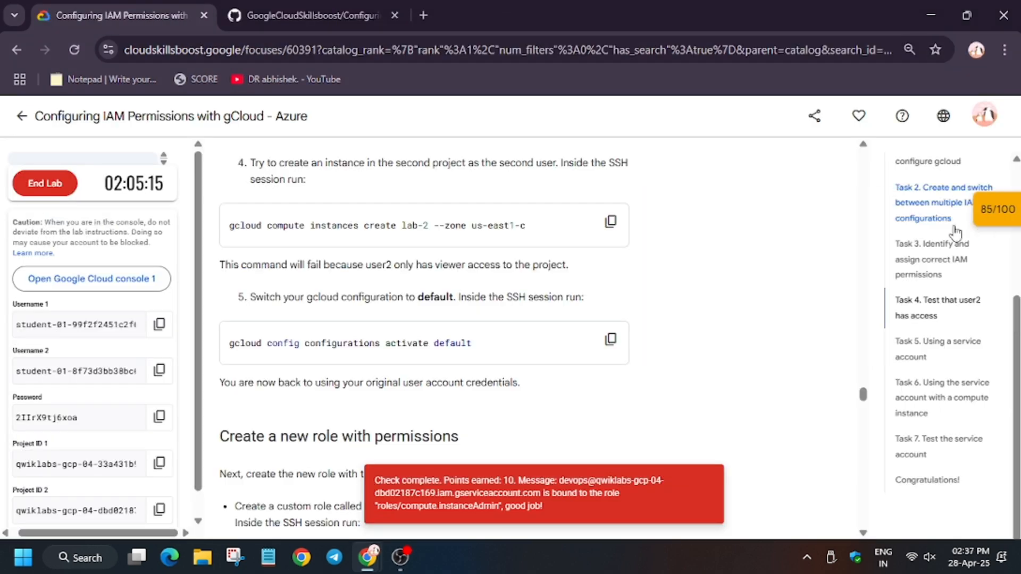
{"action": "left_click", "coordinate": [996, 209]}
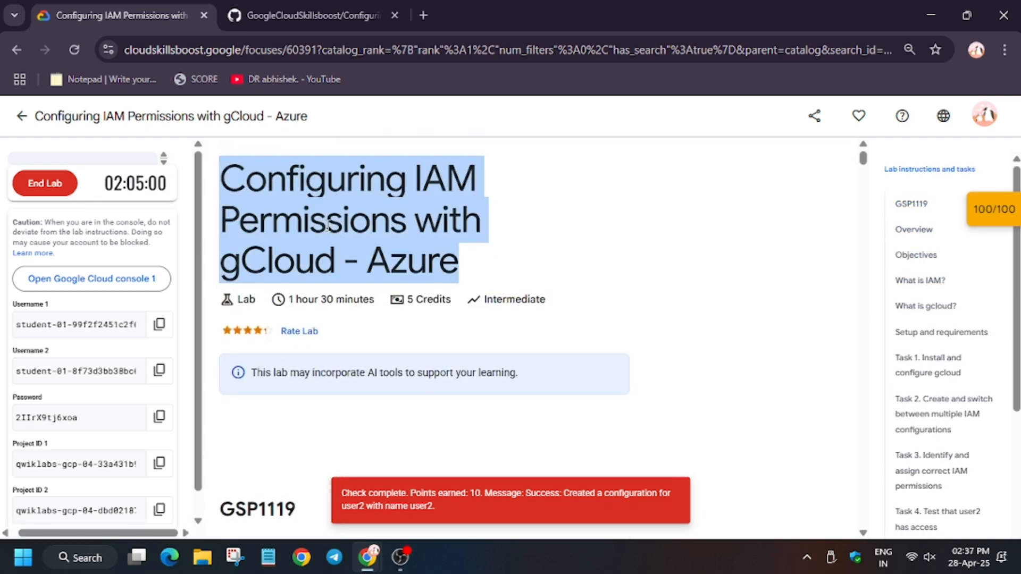
{"action": "left_click", "coordinate": [45, 183]}
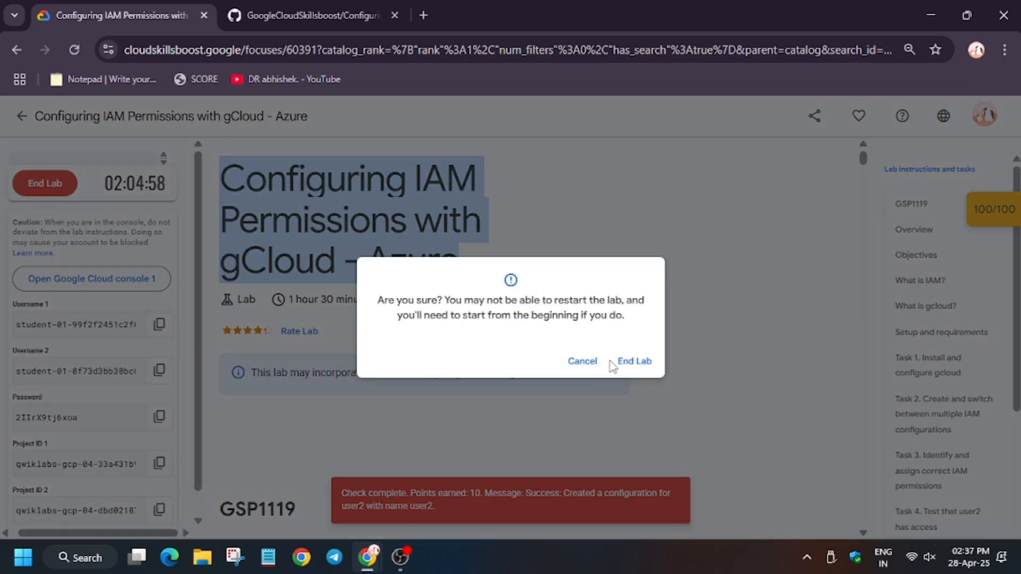